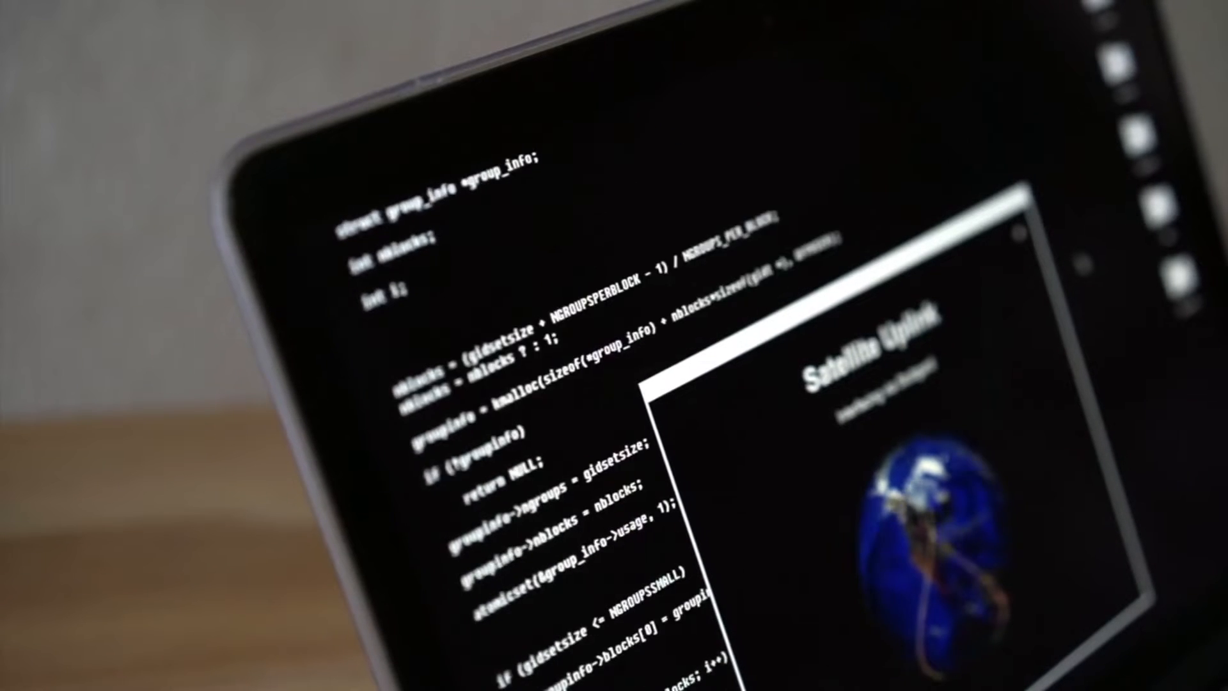
{"action": "scroll", "scroll_direction": "down", "scroll_amount": 3}
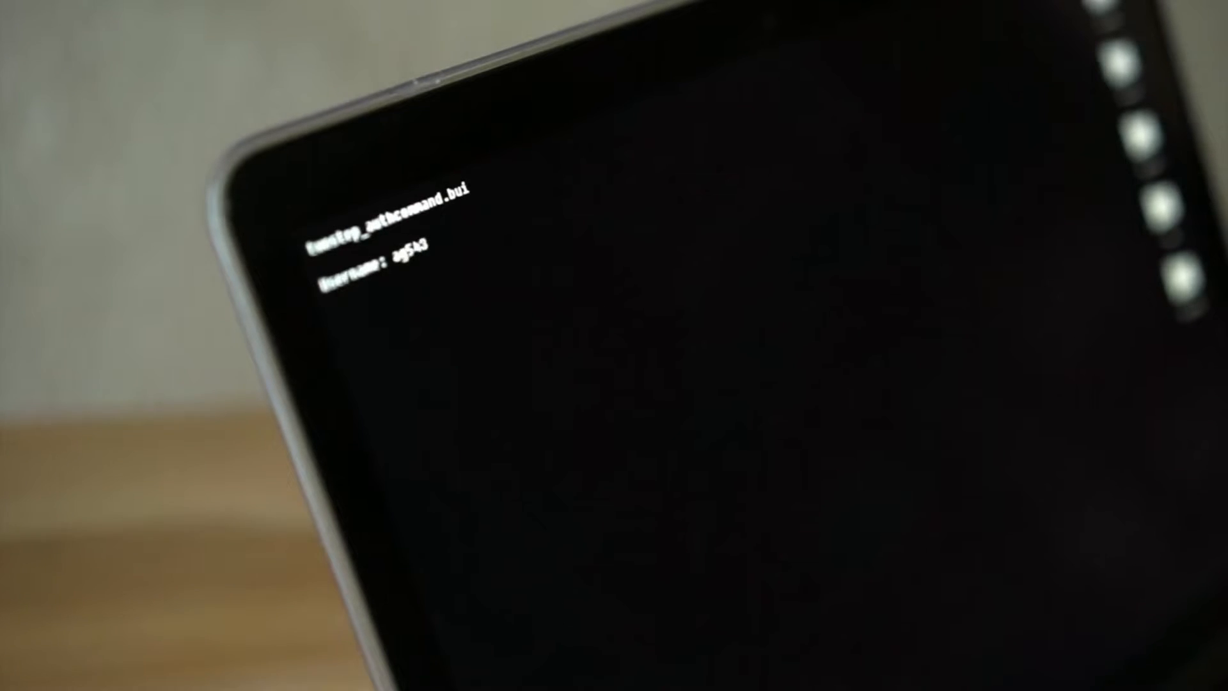
{"action": "type", "text": "password"}
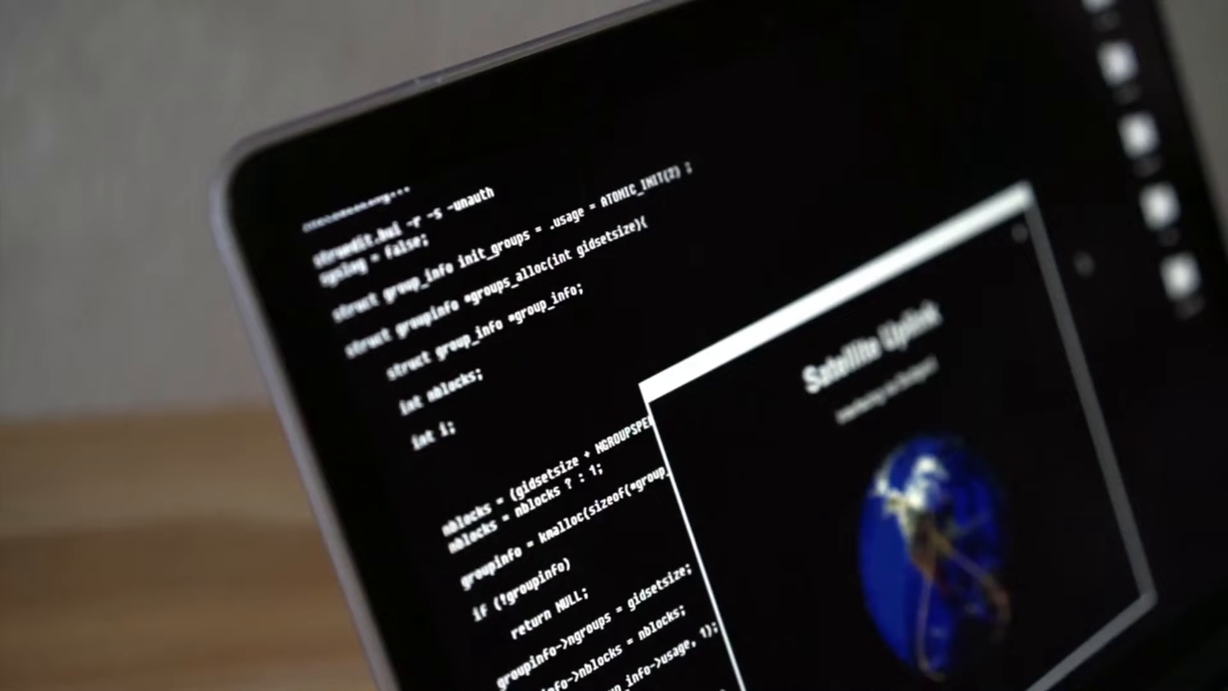
{"action": "scroll", "scroll_direction": "down", "scroll_amount": 3}
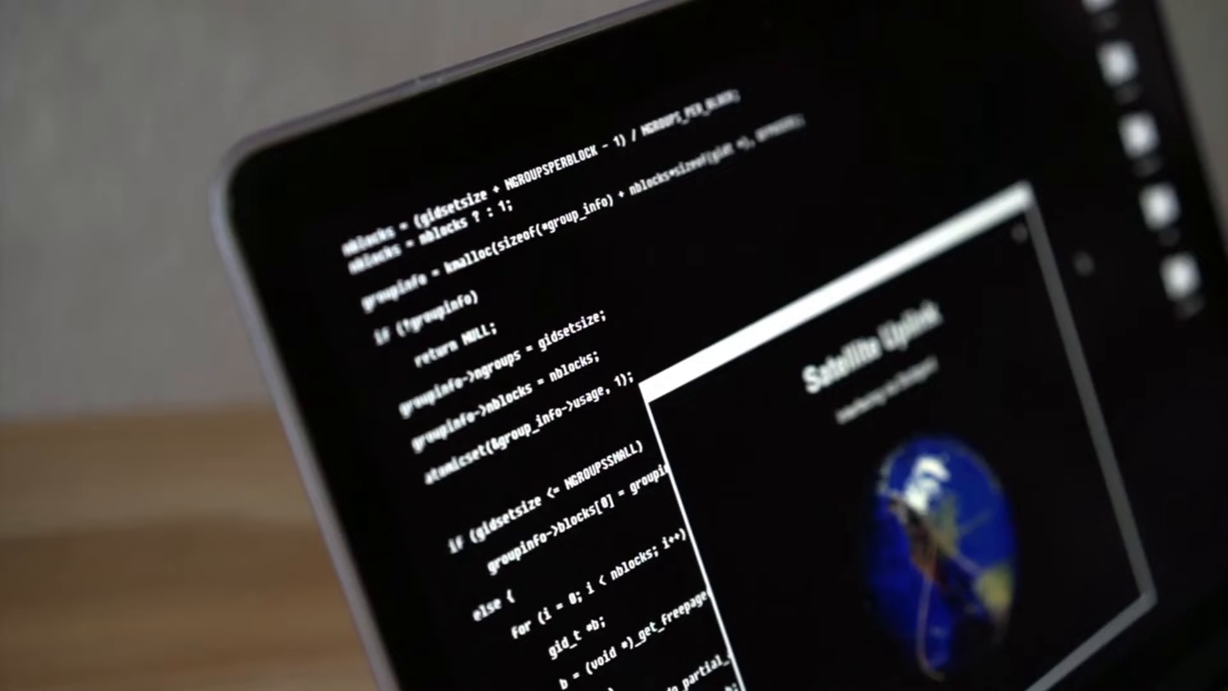
{"action": "scroll", "scroll_direction": "down", "scroll_amount": 3}
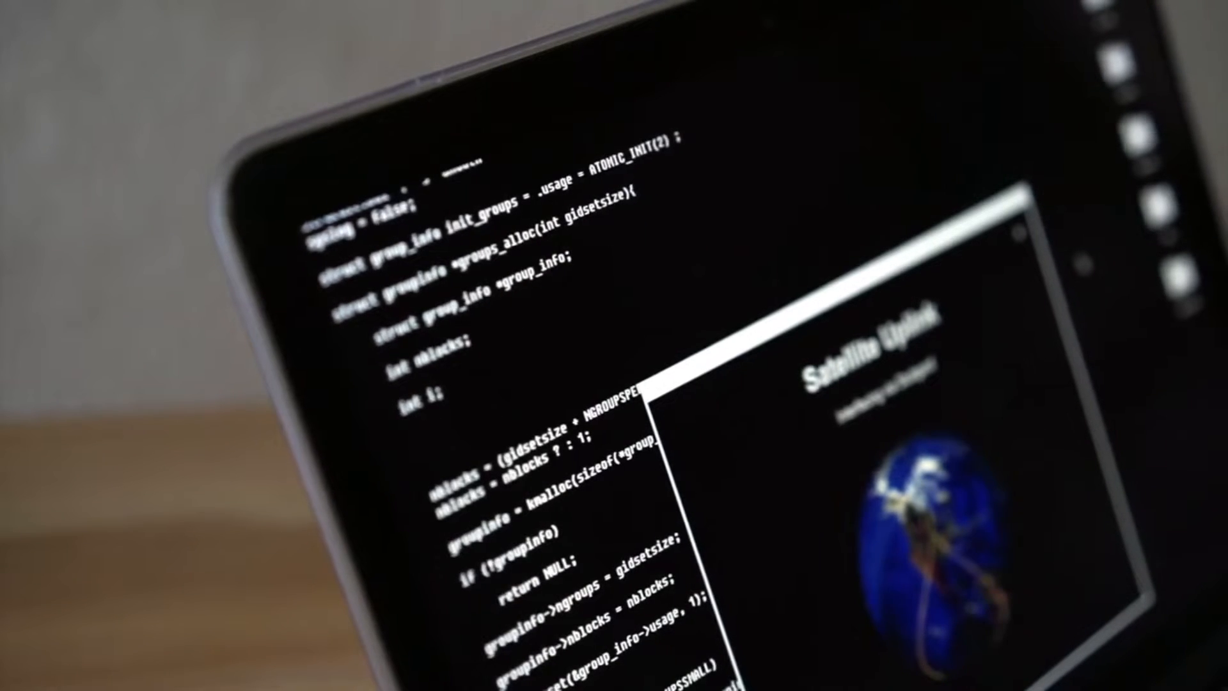
{"action": "scroll", "scroll_direction": "down", "scroll_amount": 3}
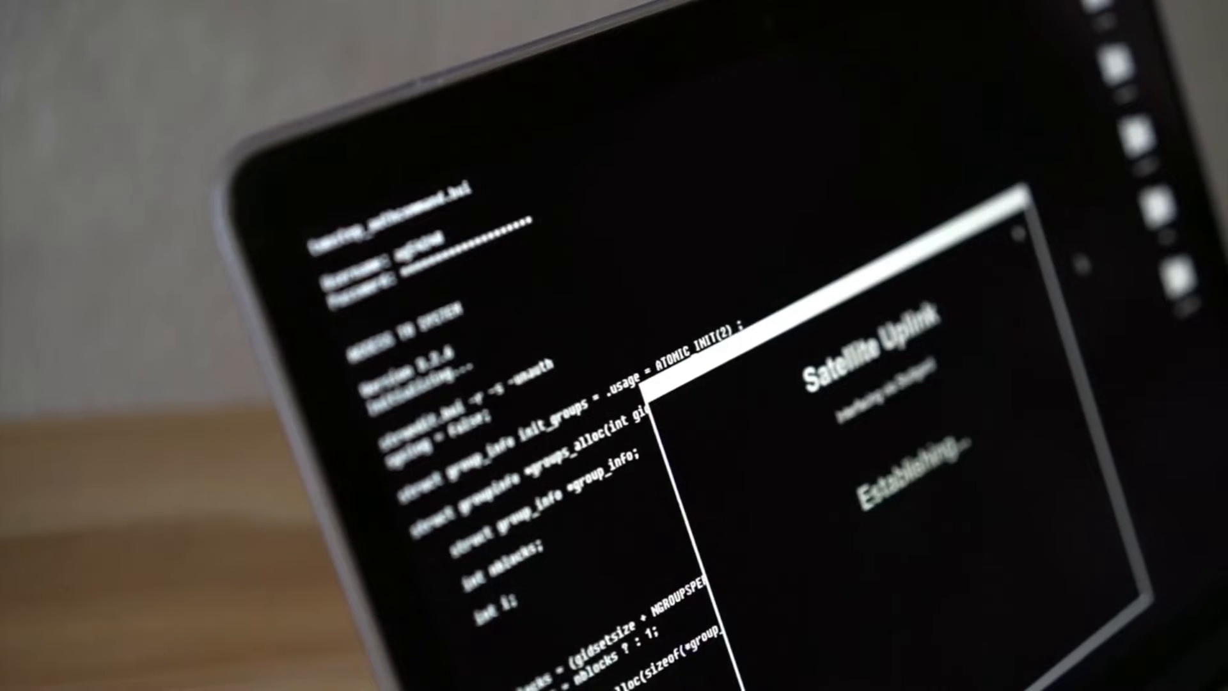
{"action": "scroll", "scroll_direction": "down", "scroll_amount": 3}
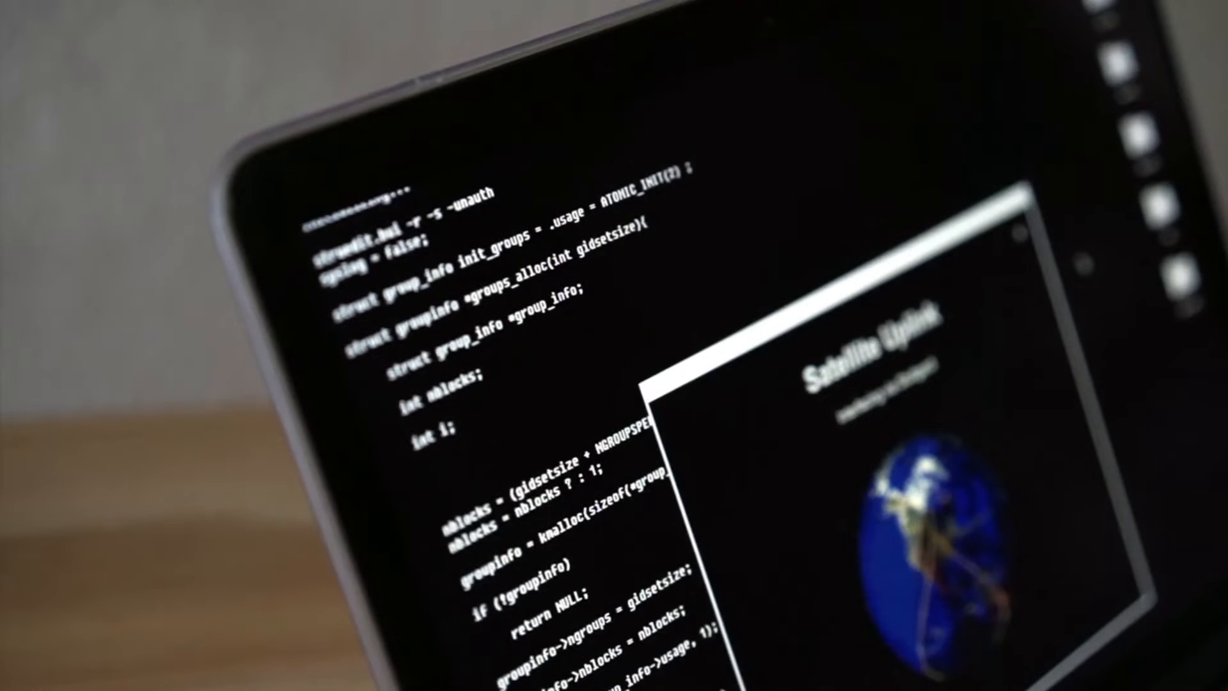
{"action": "scroll", "scroll_direction": "down", "scroll_amount": 3}
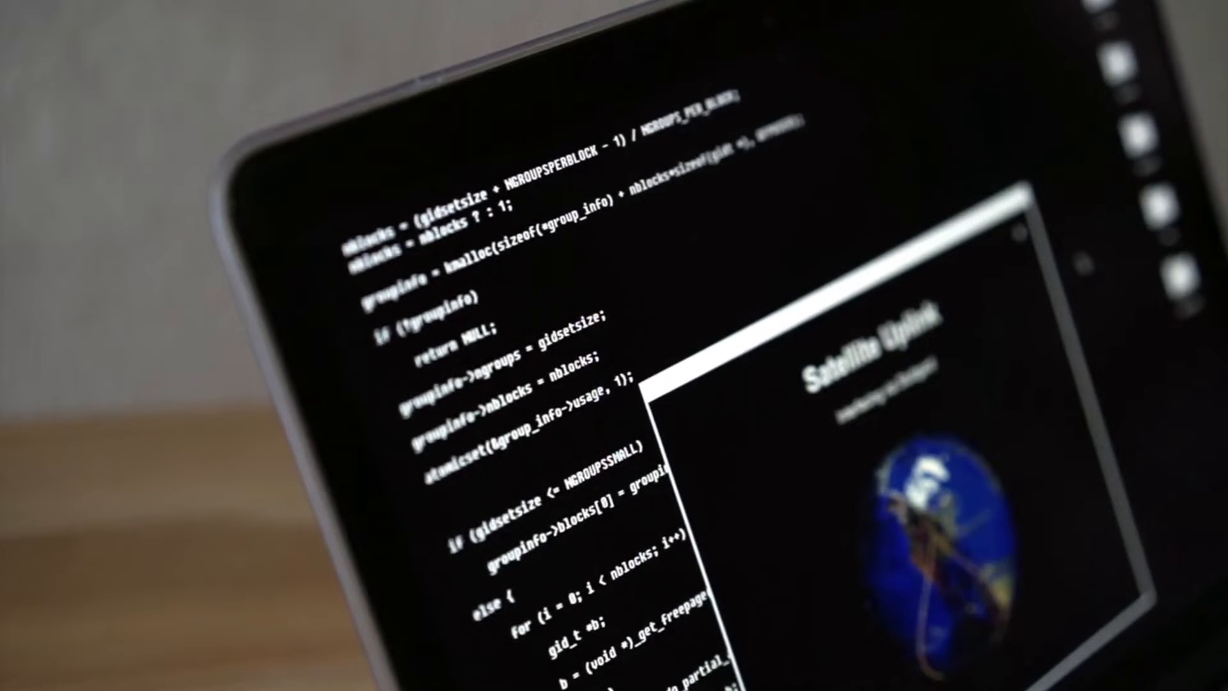
{"action": "scroll", "scroll_direction": "down", "scroll_amount": 3}
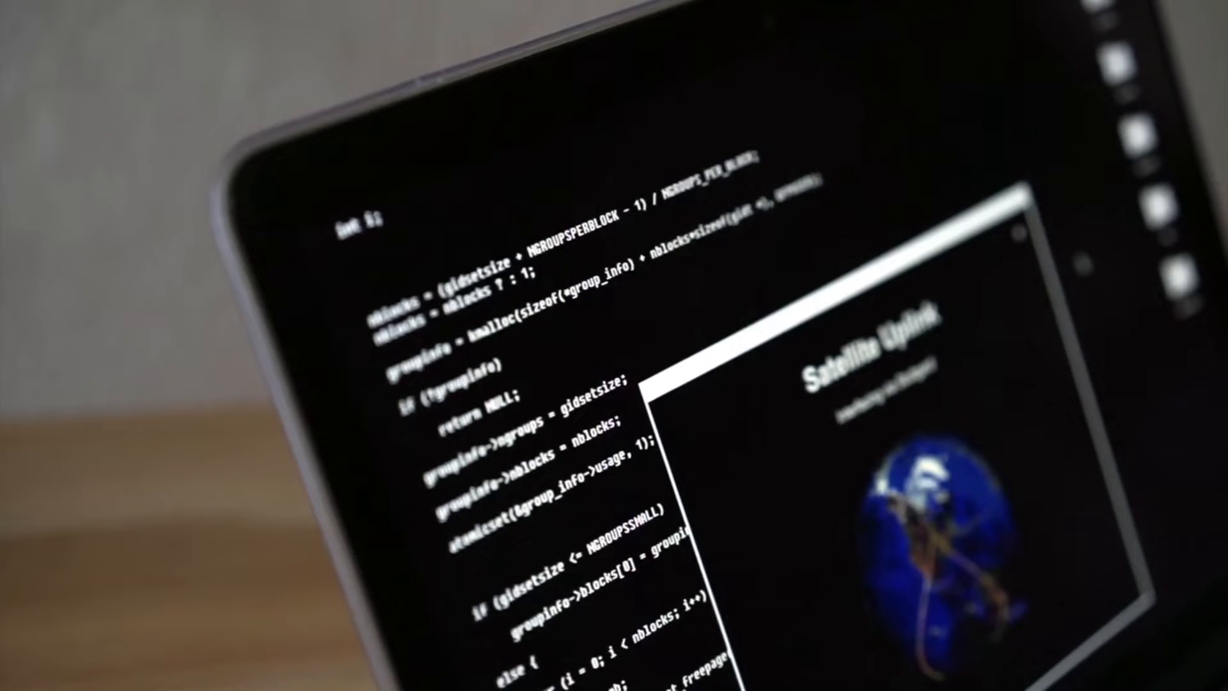
{"action": "scroll", "scroll_direction": "down", "scroll_amount": 3}
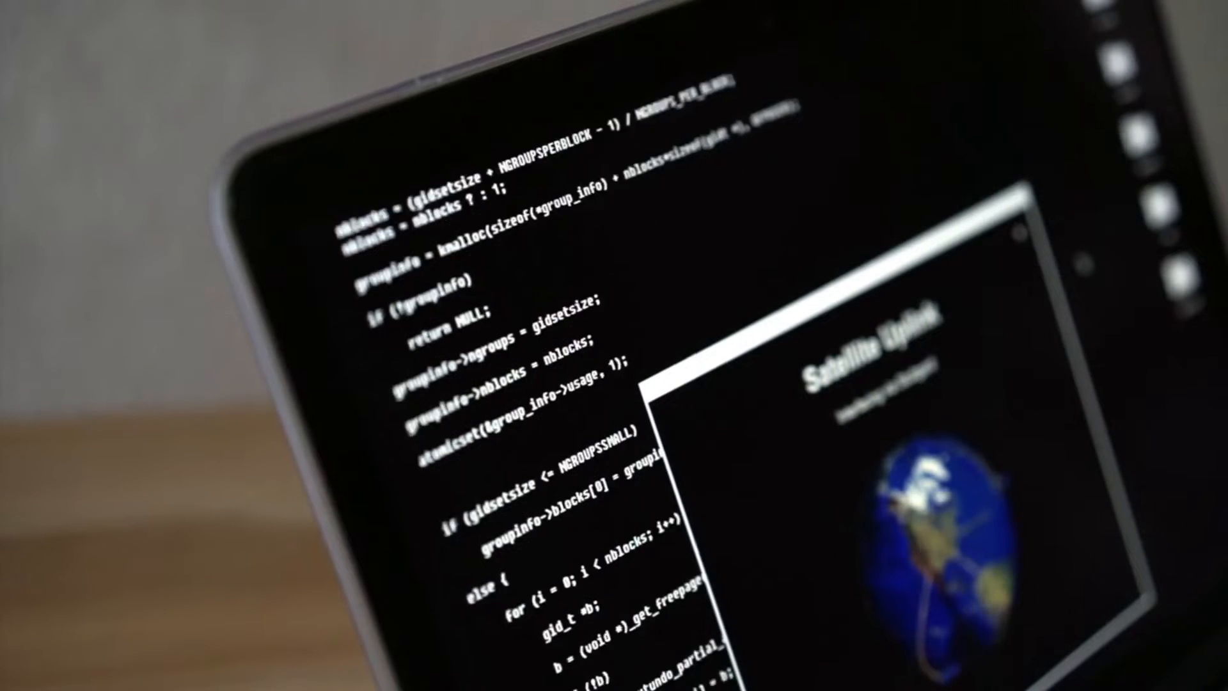
{"action": "scroll", "scroll_direction": "down", "scroll_amount": 3}
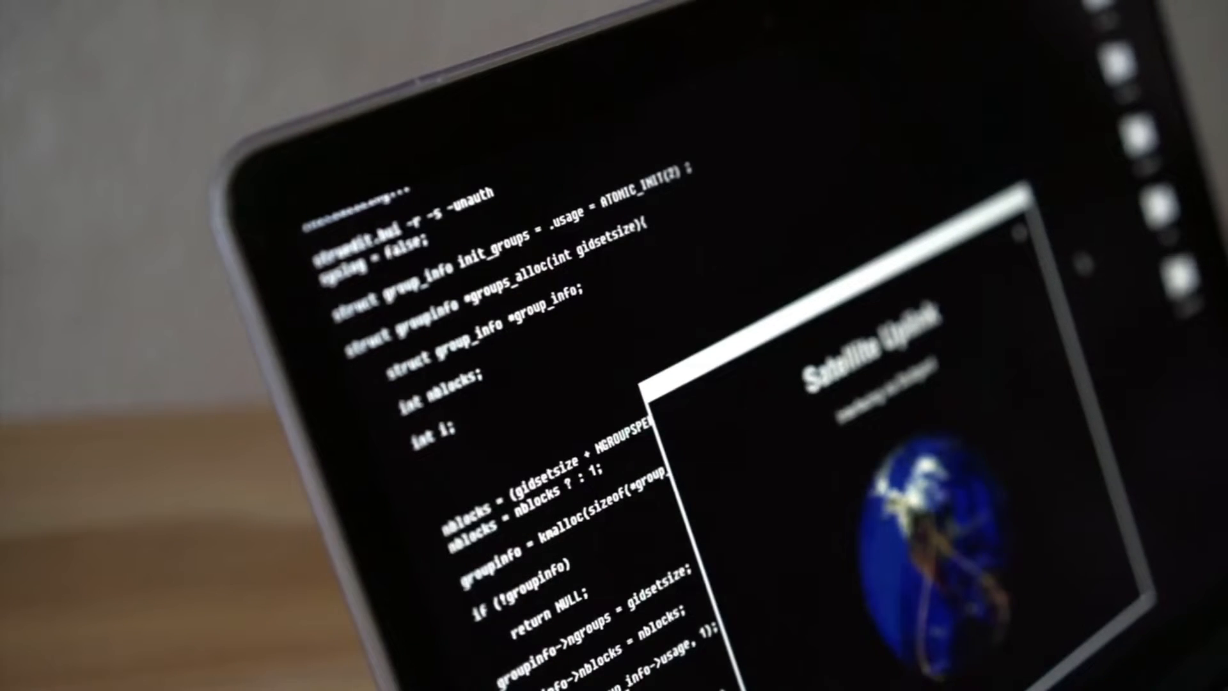
{"action": "scroll", "scroll_direction": "down", "scroll_amount": 3}
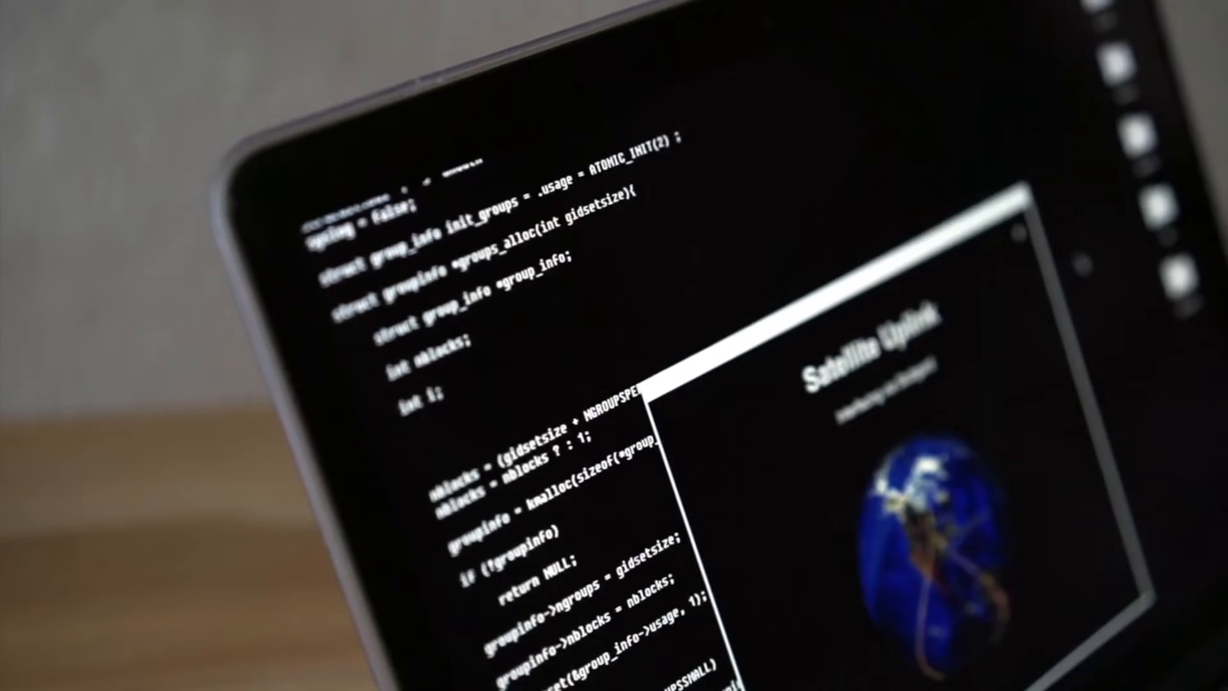
{"action": "scroll", "scroll_direction": "down", "scroll_amount": 3}
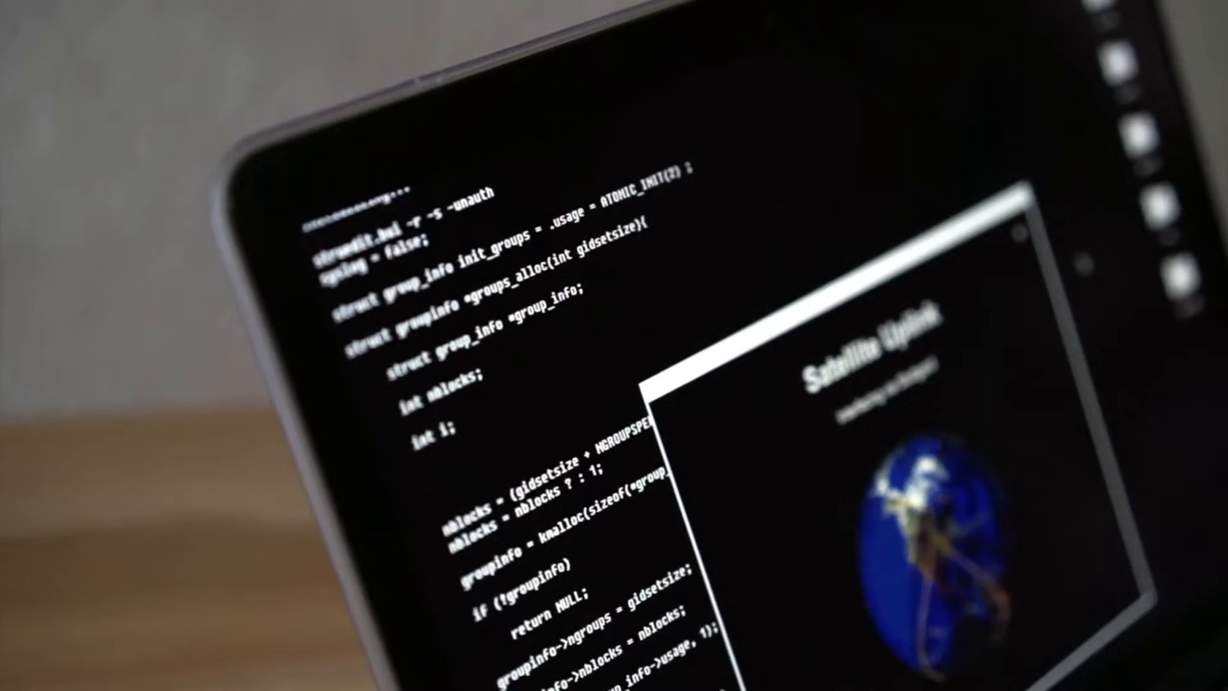
{"action": "scroll", "scroll_direction": "down", "scroll_amount": 3}
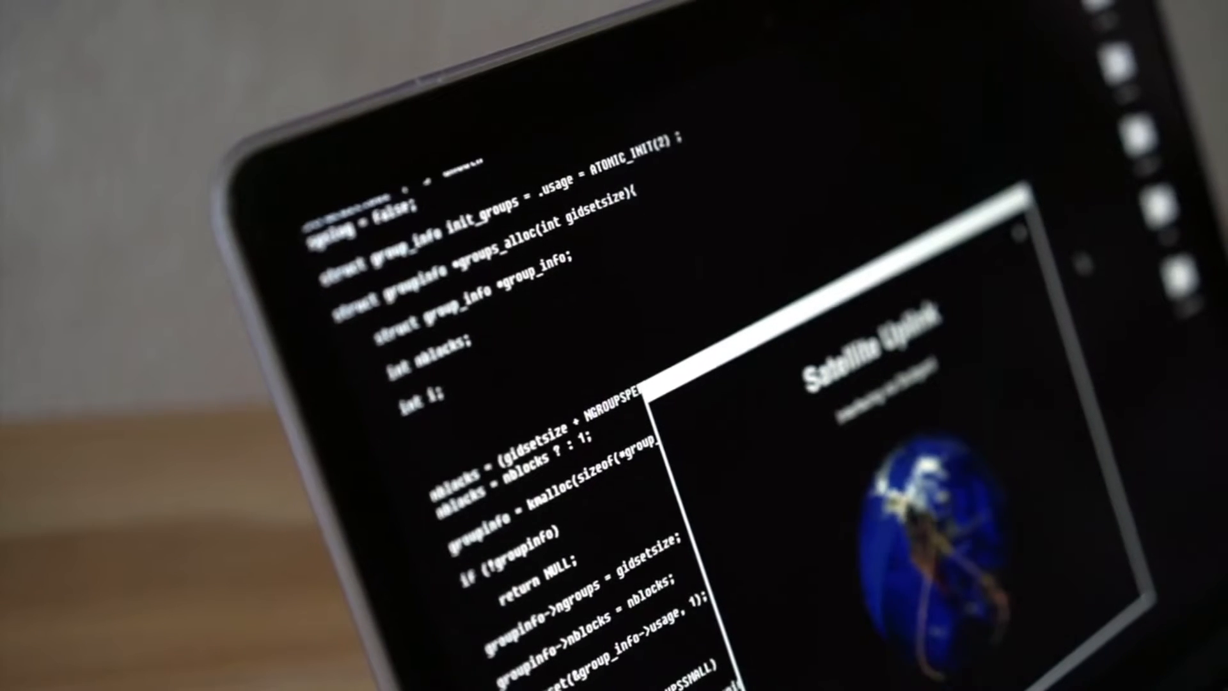
{"action": "scroll", "scroll_direction": "down", "scroll_amount": 3}
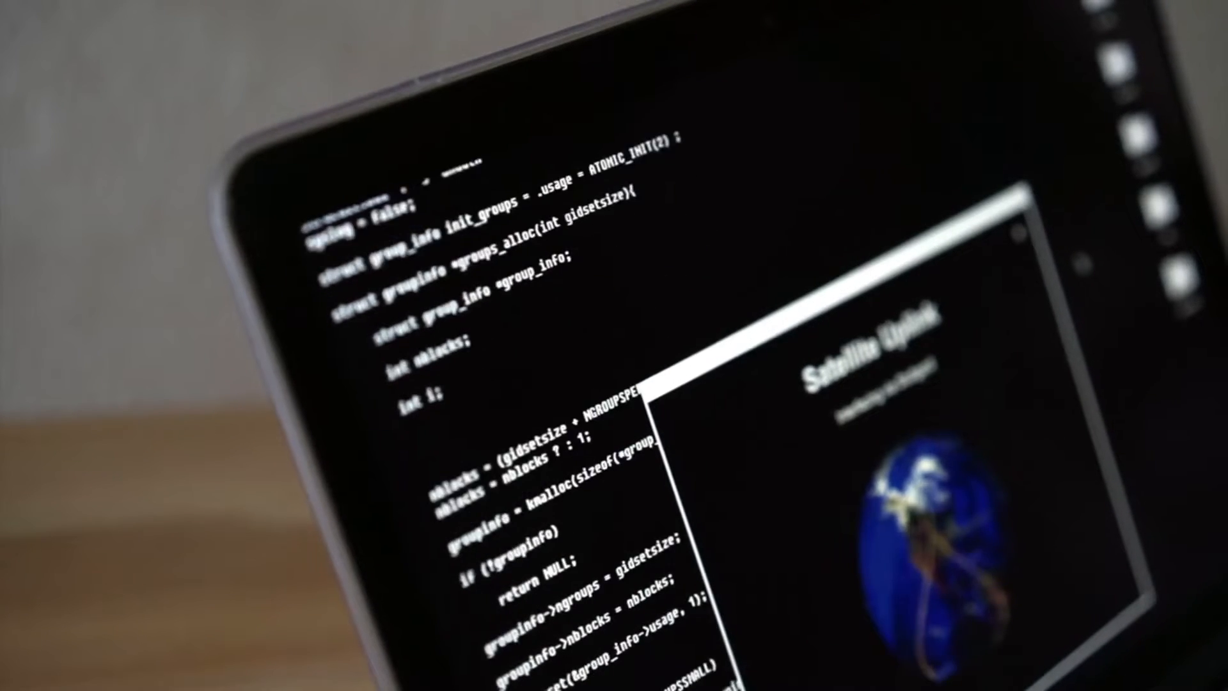
{"action": "scroll", "scroll_direction": "down", "scroll_amount": 3}
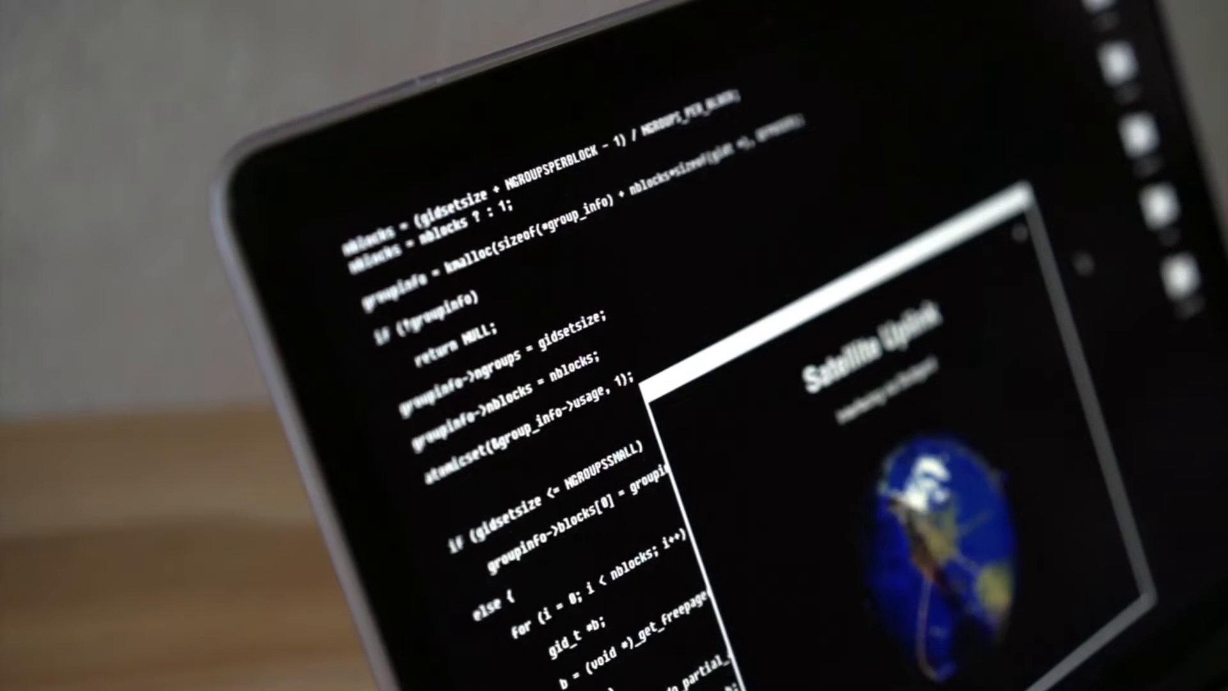
{"action": "scroll", "scroll_direction": "down", "scroll_amount": 3}
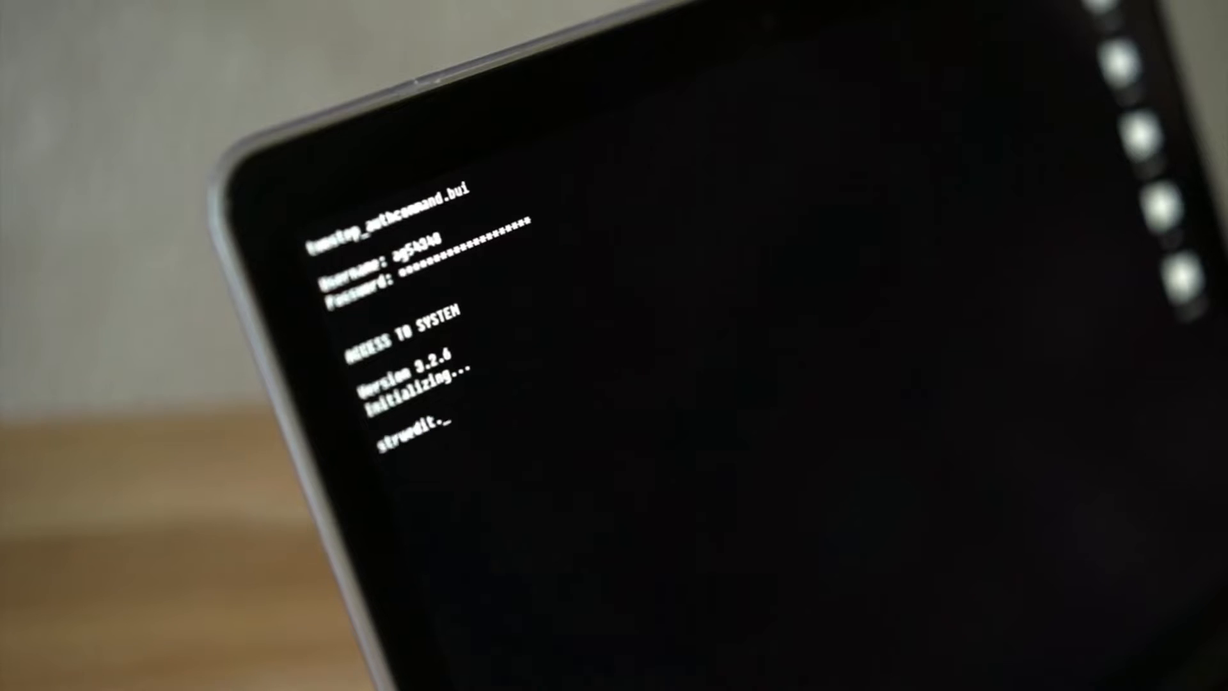
{"action": "type", "text": "struedit.bui -r -s -unauth"}
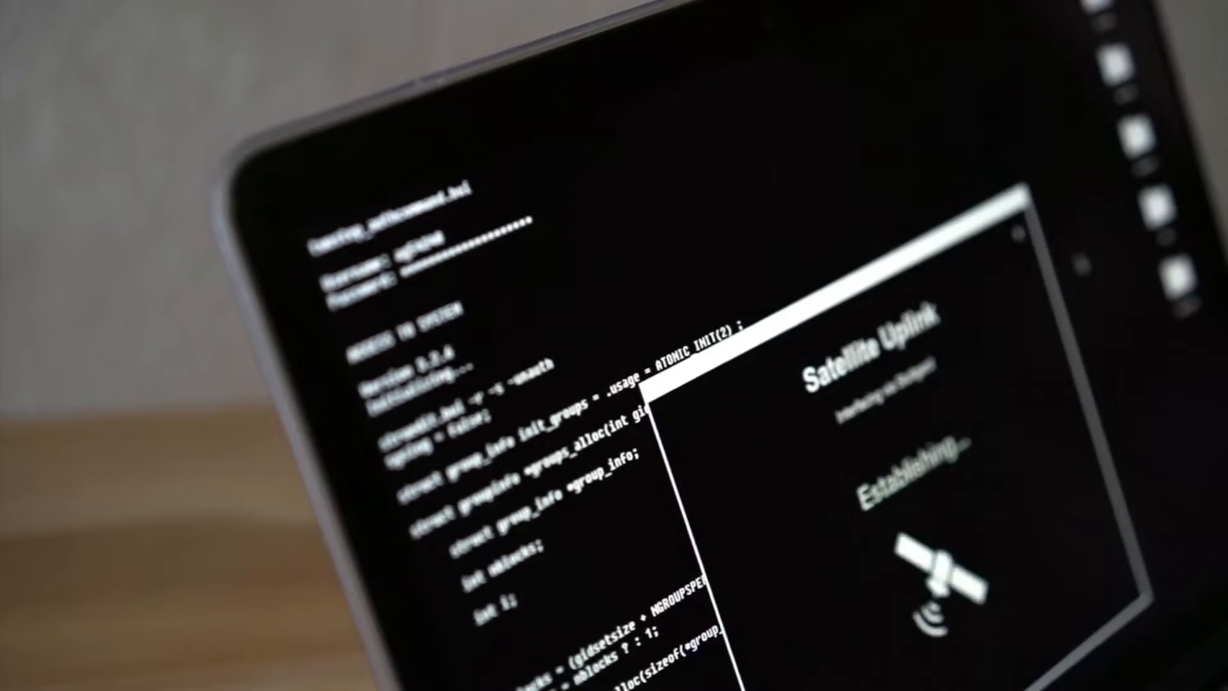
{"action": "scroll", "scroll_direction": "down", "scroll_amount": 3}
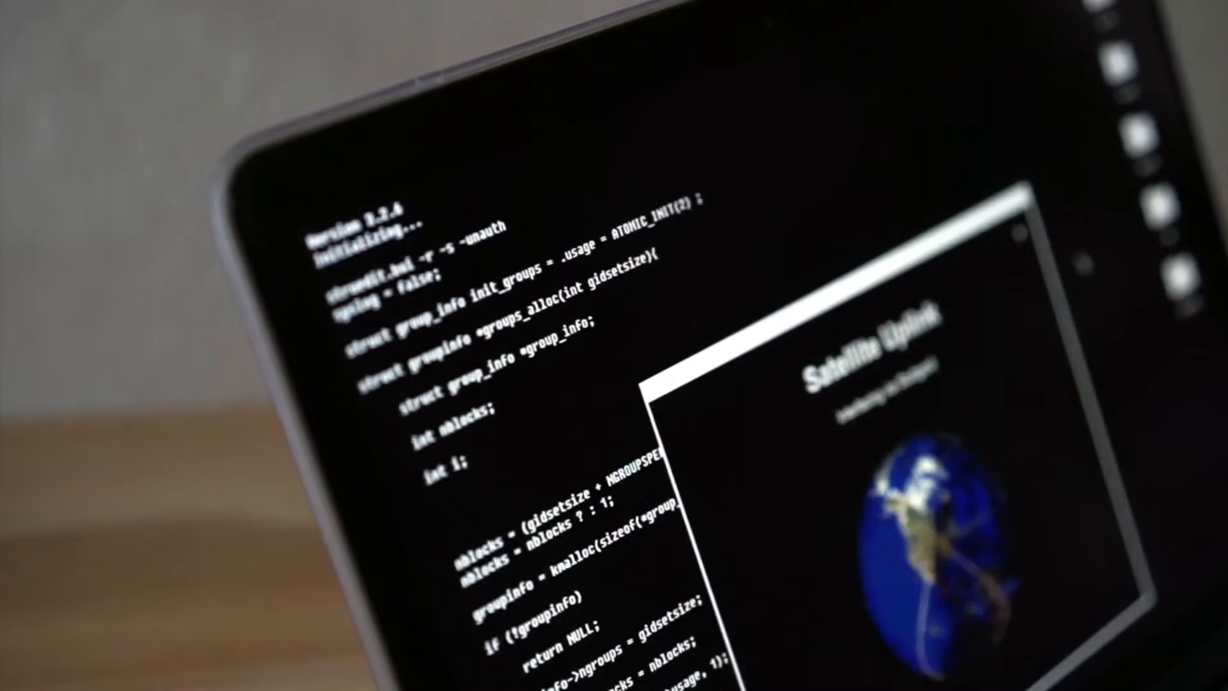
{"action": "scroll", "scroll_direction": "down", "scroll_amount": 3}
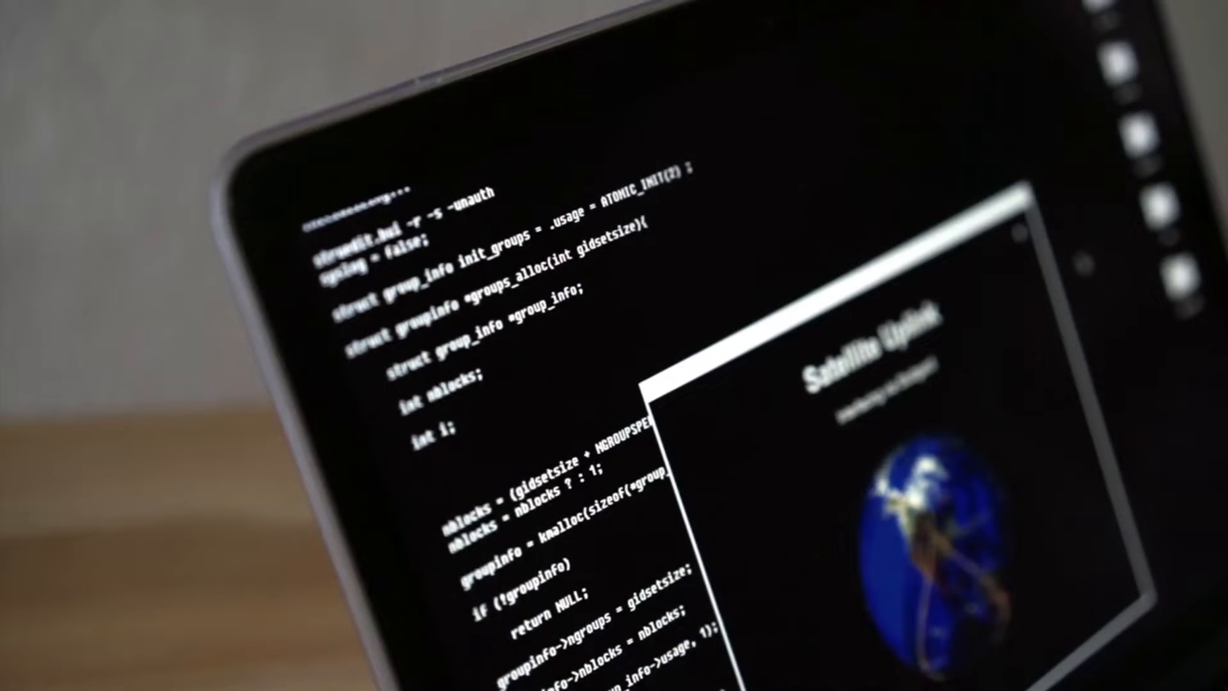
{"action": "scroll", "scroll_direction": "down", "scroll_amount": 3}
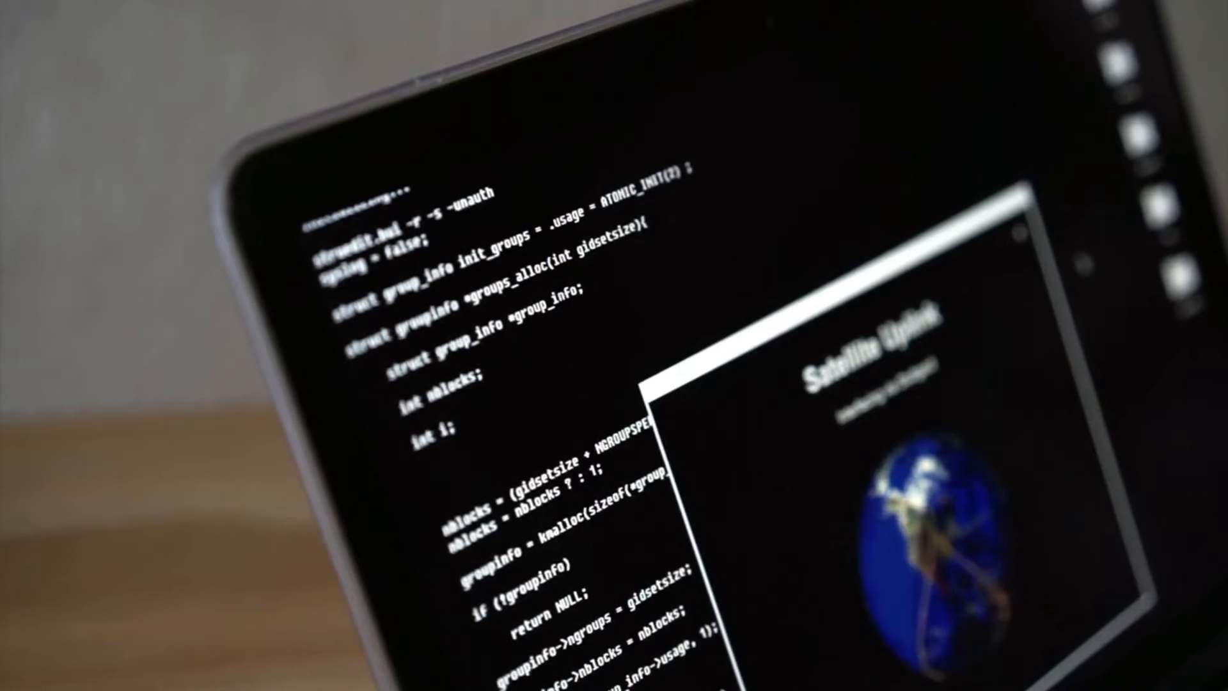
{"action": "scroll", "scroll_direction": "down", "scroll_amount": 3}
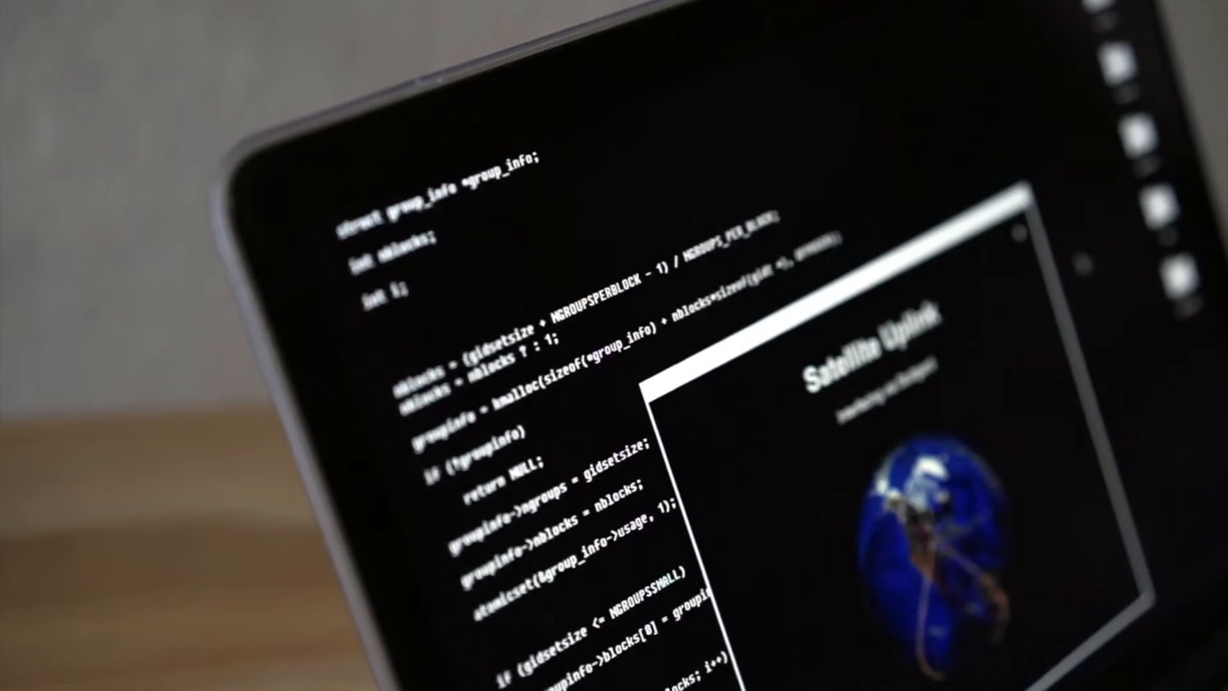
{"action": "scroll", "scroll_direction": "down", "scroll_amount": 3}
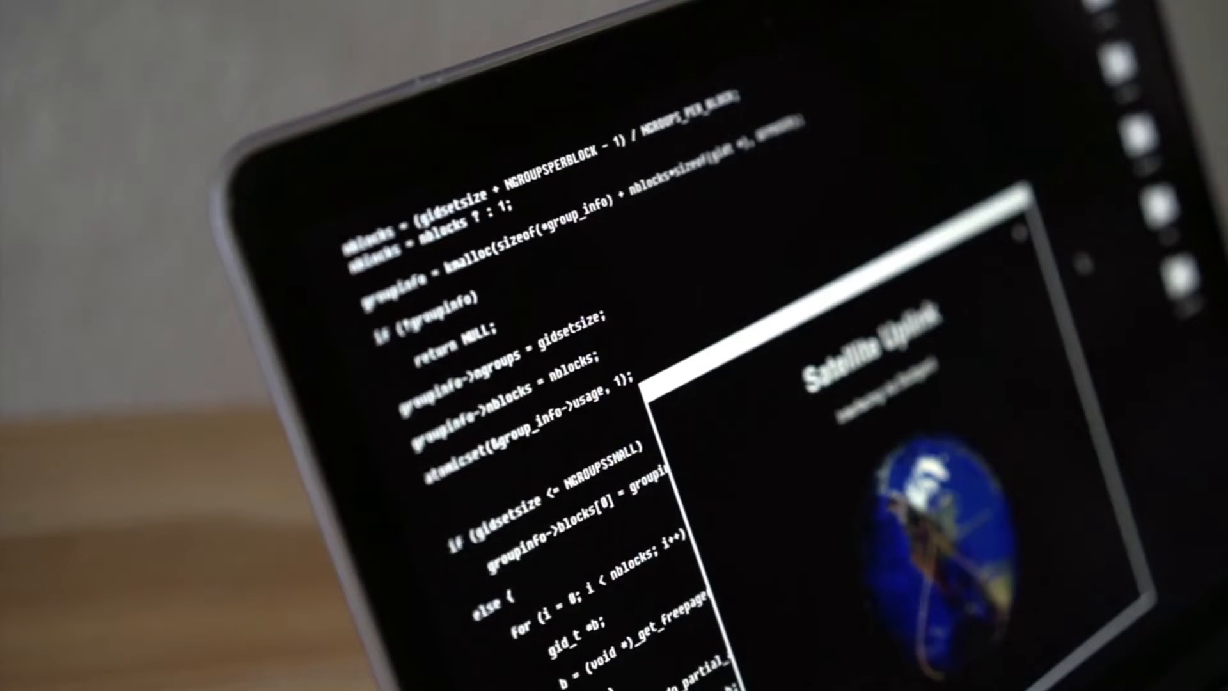
{"action": "scroll", "scroll_direction": "down", "scroll_amount": 3}
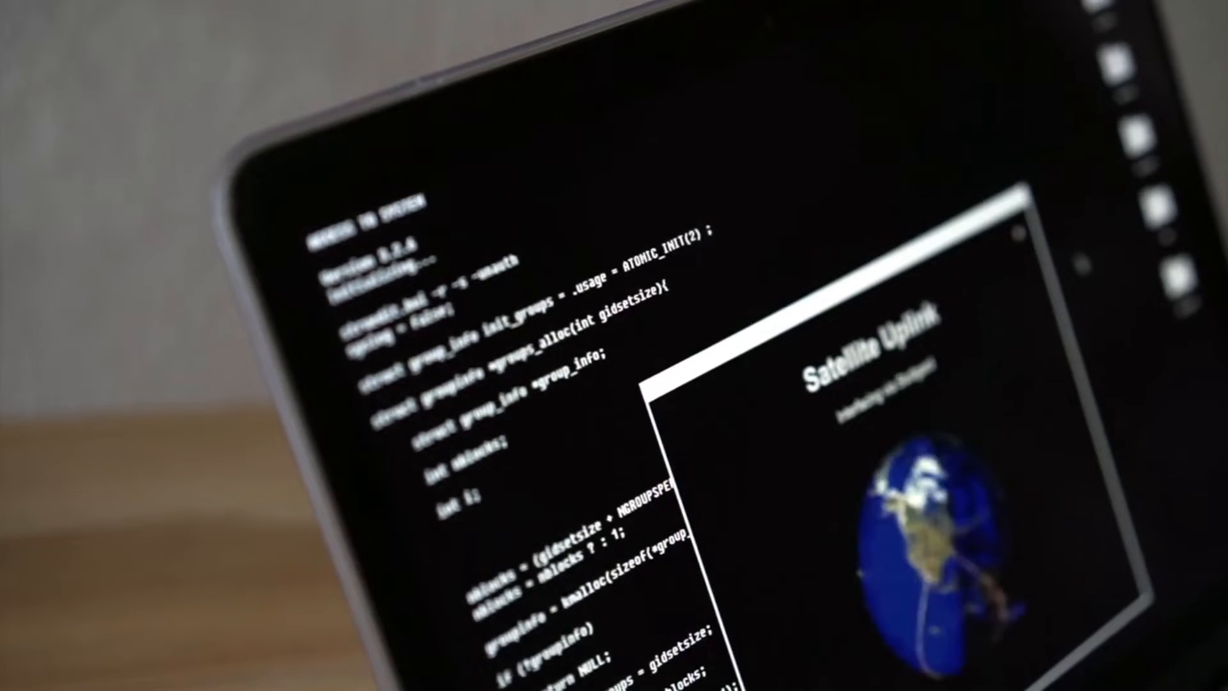
{"action": "scroll", "scroll_direction": "down", "scroll_amount": 3}
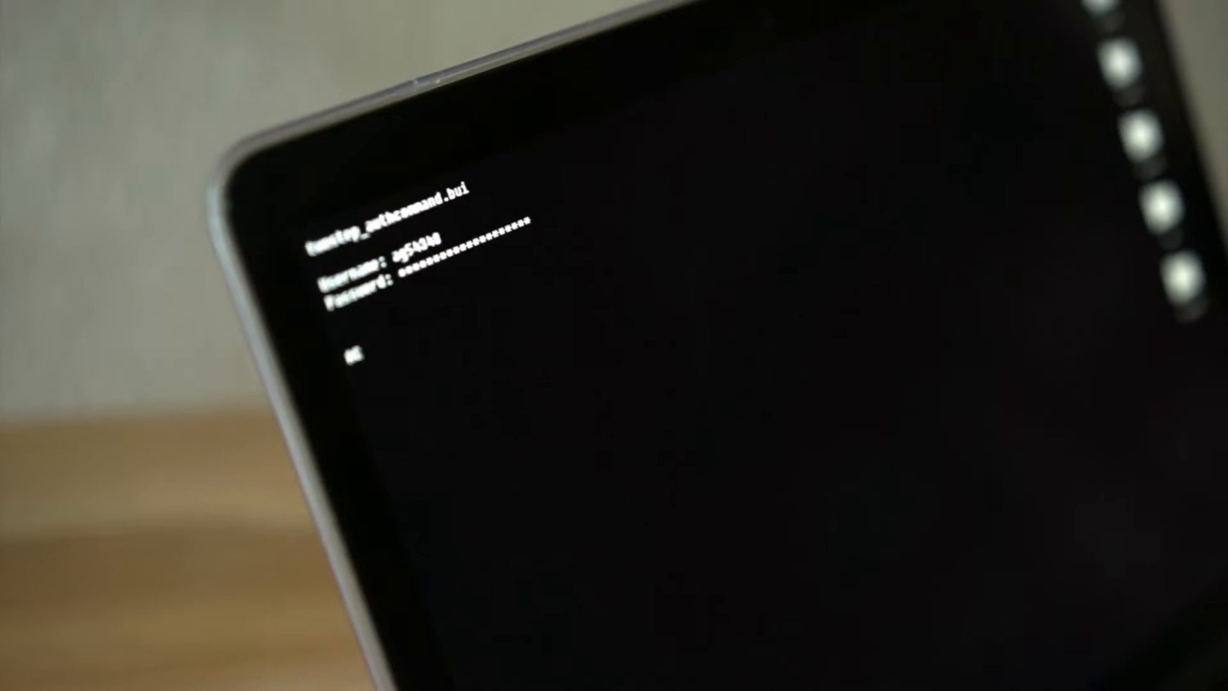
{"action": "key", "text": "Enter"}
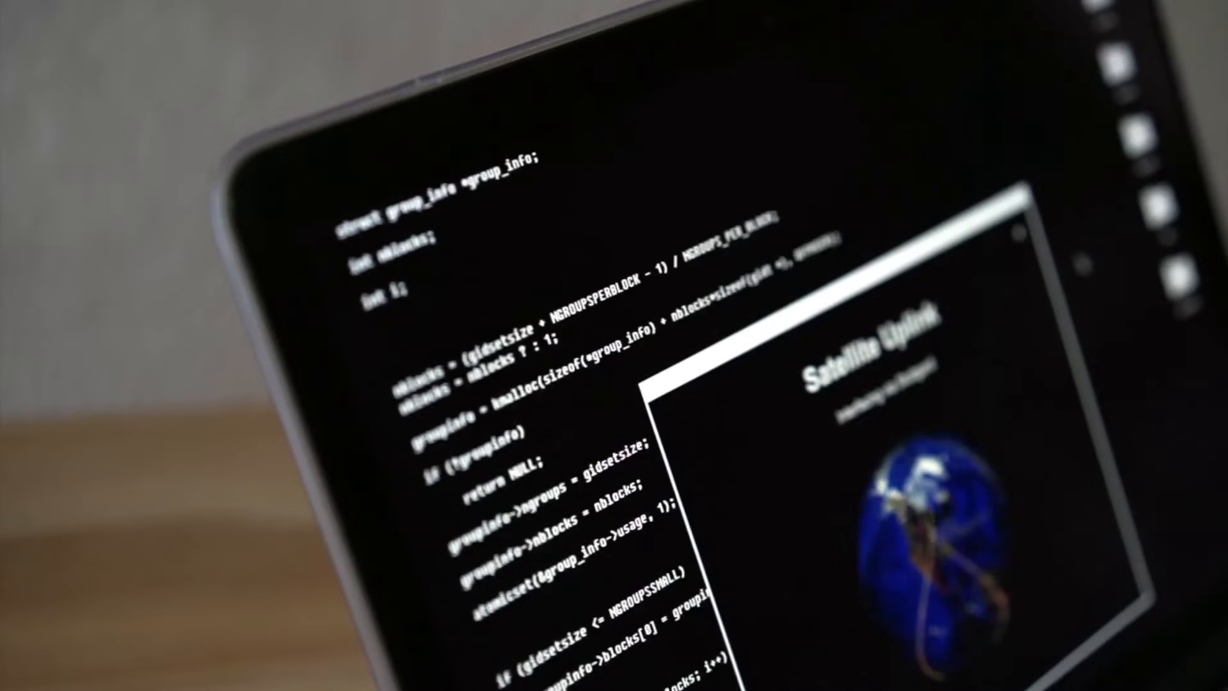
{"action": "scroll", "scroll_direction": "down", "scroll_amount": 3}
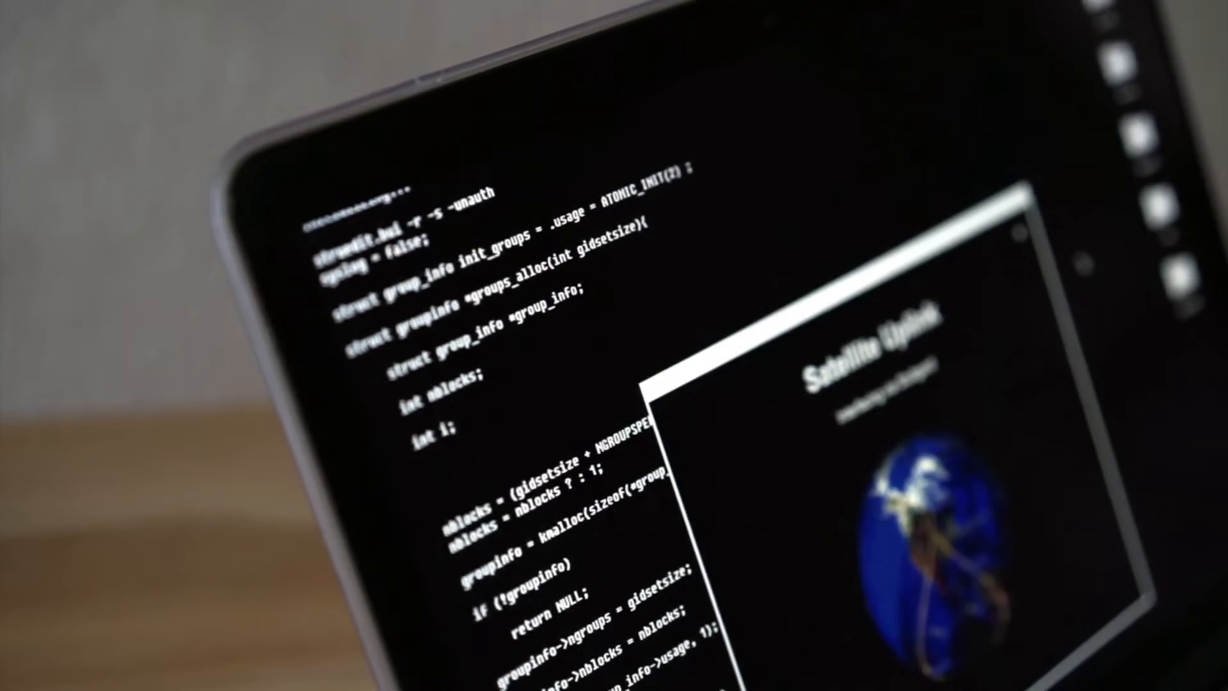
{"action": "scroll", "scroll_direction": "down", "scroll_amount": 3}
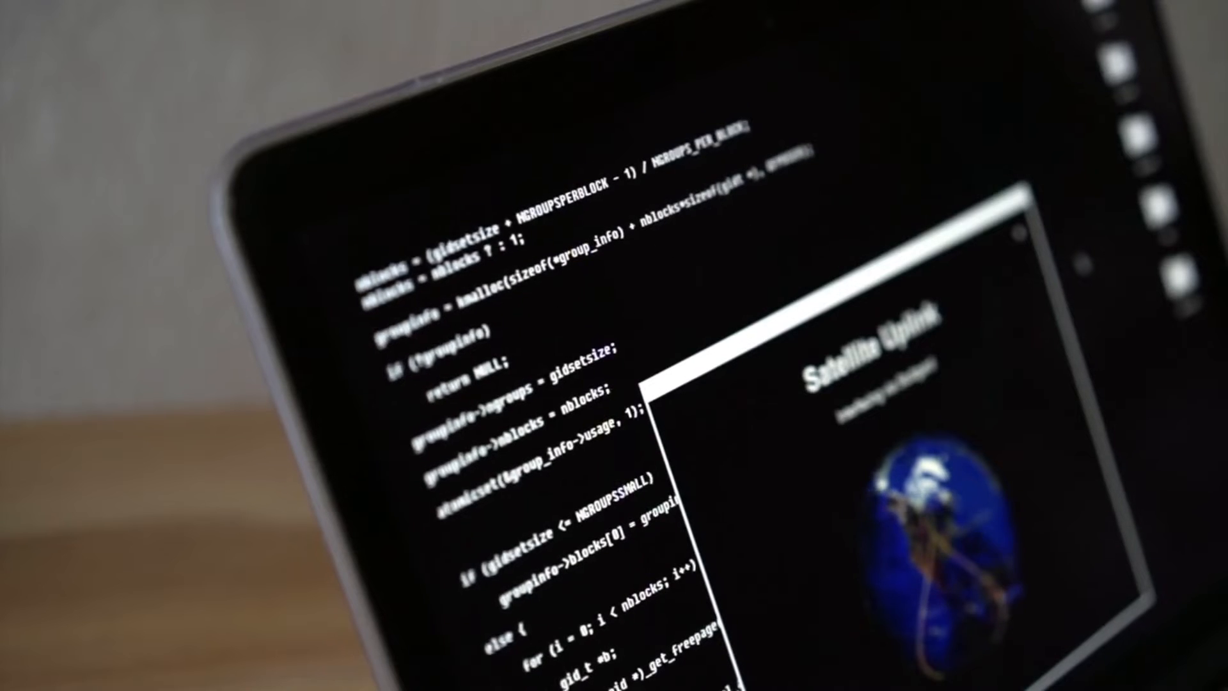
{"action": "scroll", "scroll_direction": "down", "scroll_amount": 3}
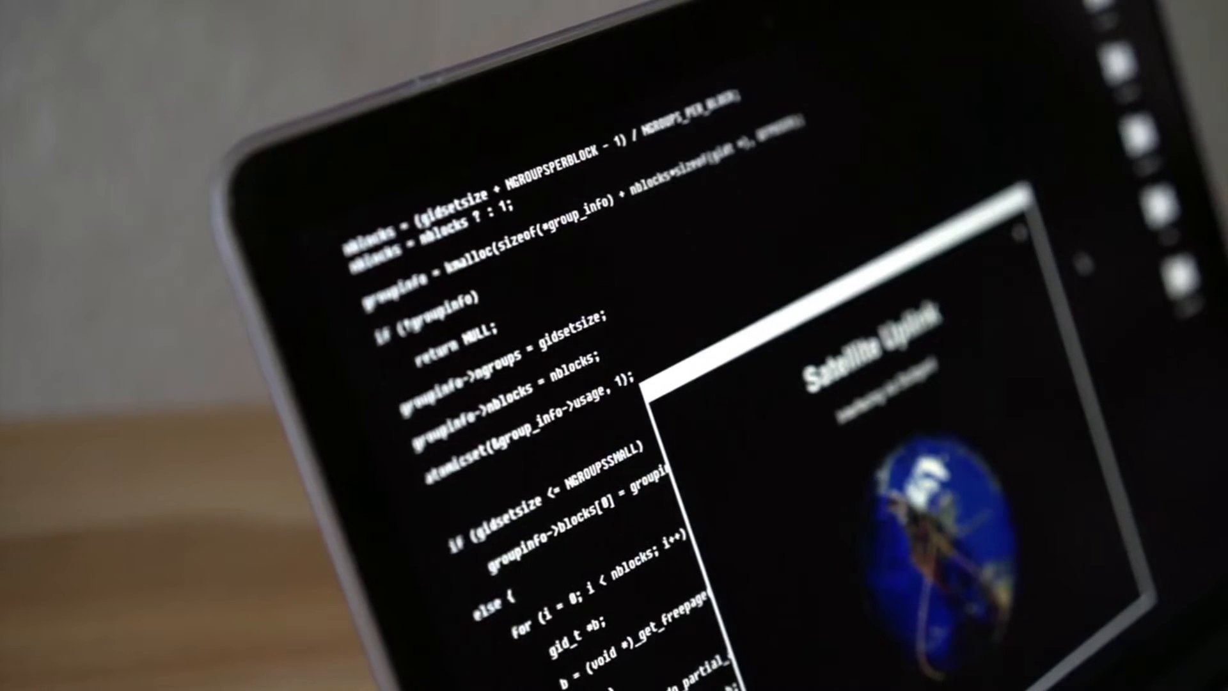
{"action": "scroll", "scroll_direction": "down", "scroll_amount": 3}
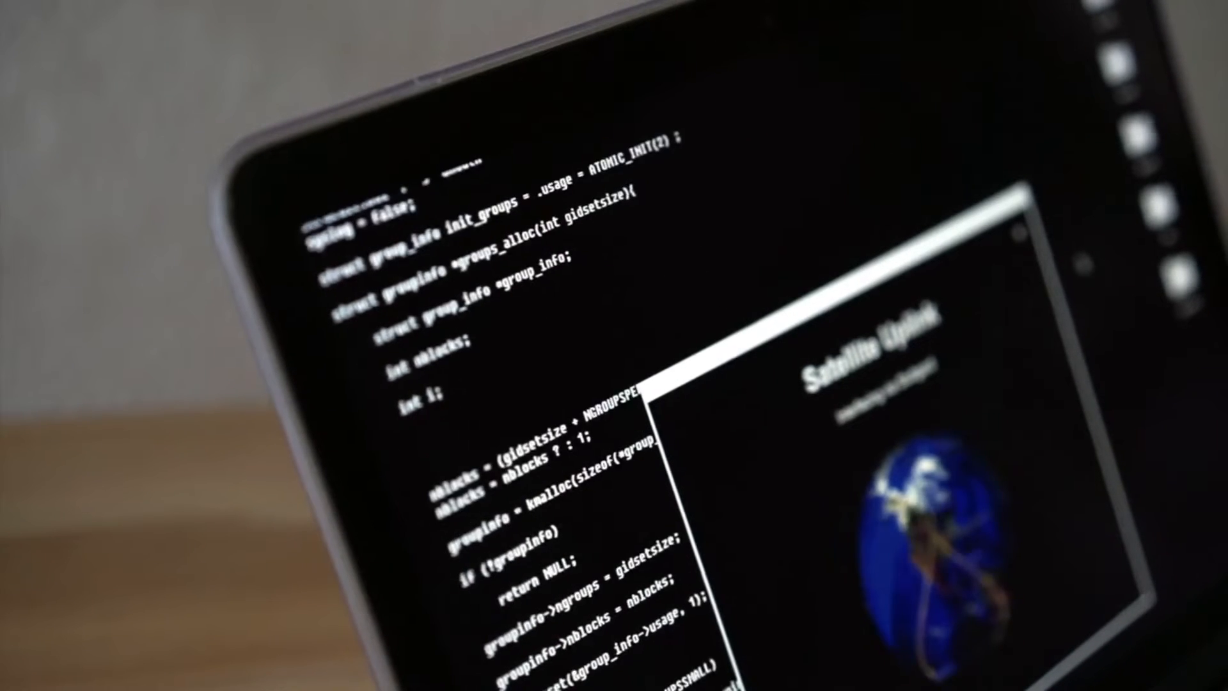
{"action": "scroll", "scroll_direction": "down", "scroll_amount": 3}
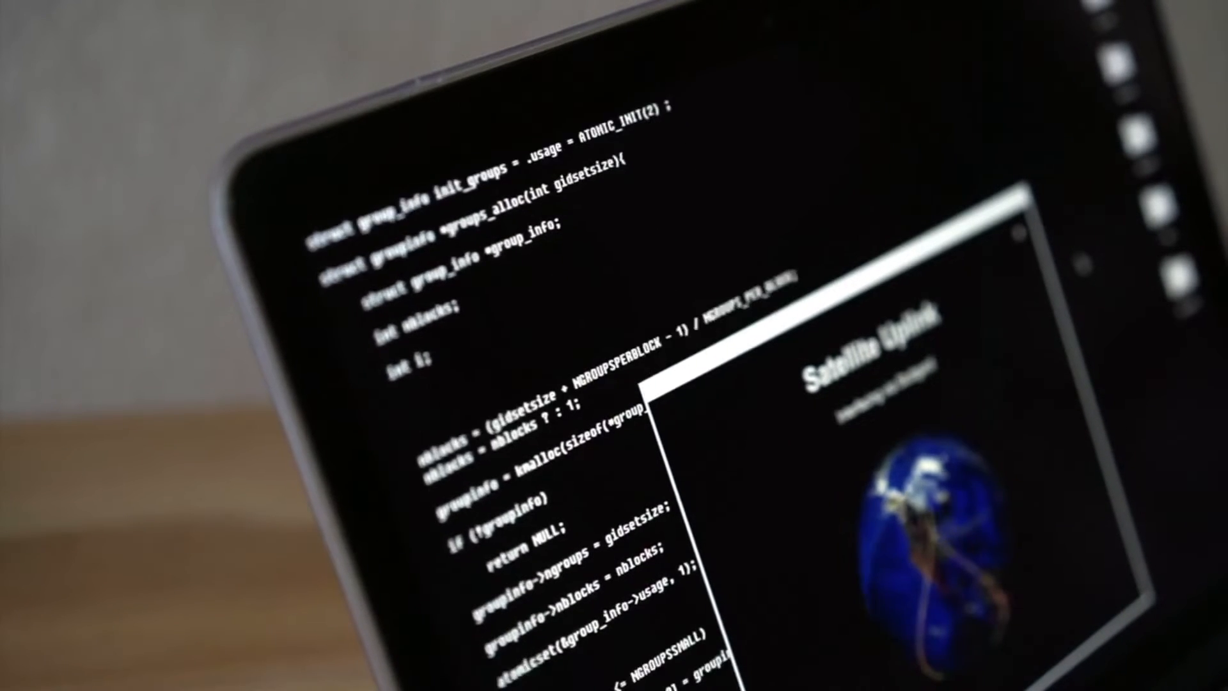
{"action": "scroll", "scroll_direction": "down", "scroll_amount": 3}
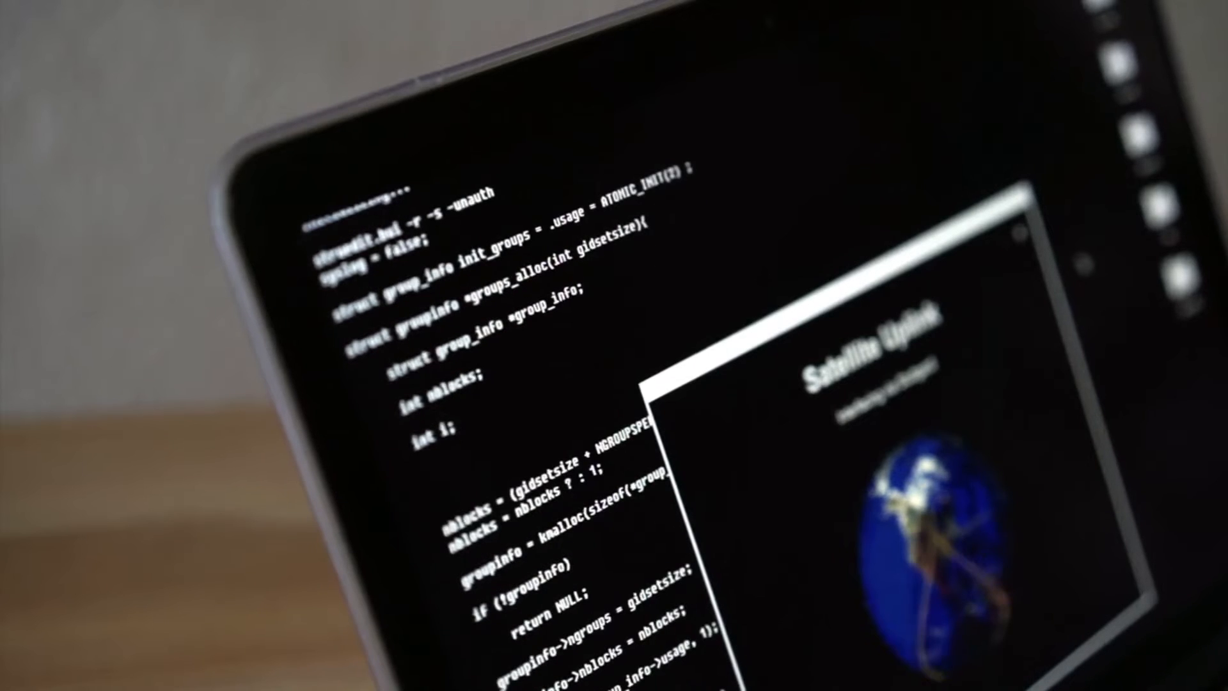
{"action": "scroll", "scroll_direction": "down", "scroll_amount": 3}
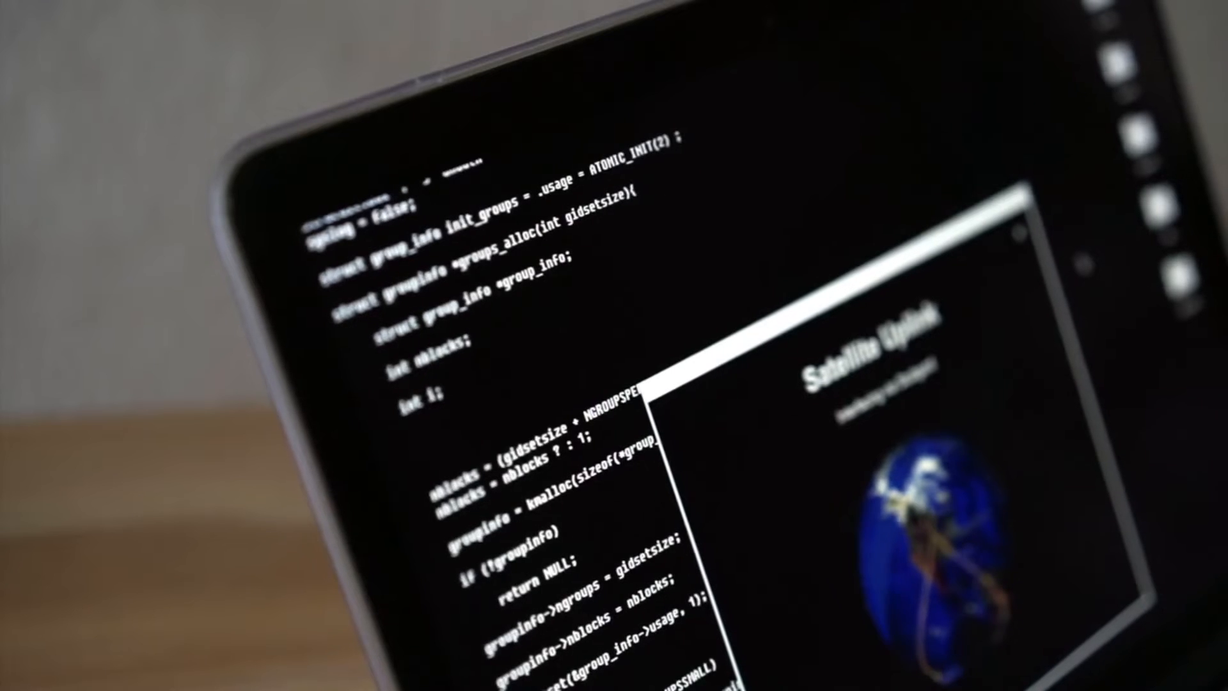
{"action": "scroll", "scroll_direction": "down", "scroll_amount": 3}
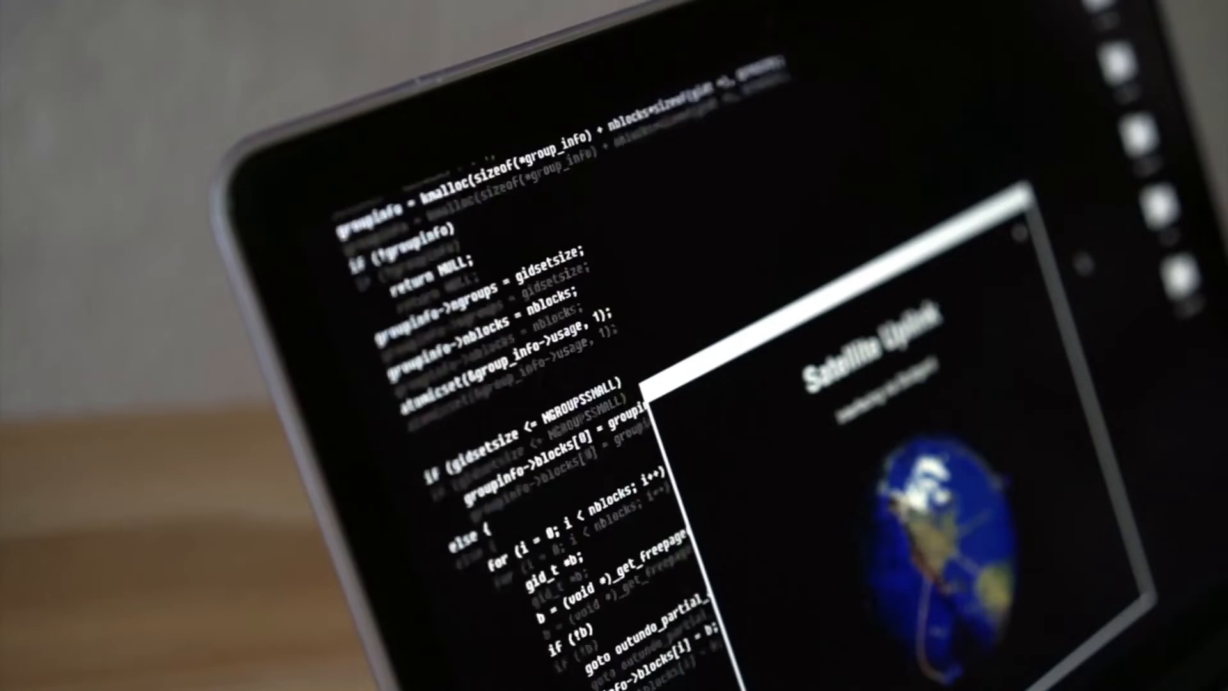
{"action": "scroll", "scroll_direction": "down", "scroll_amount": 3}
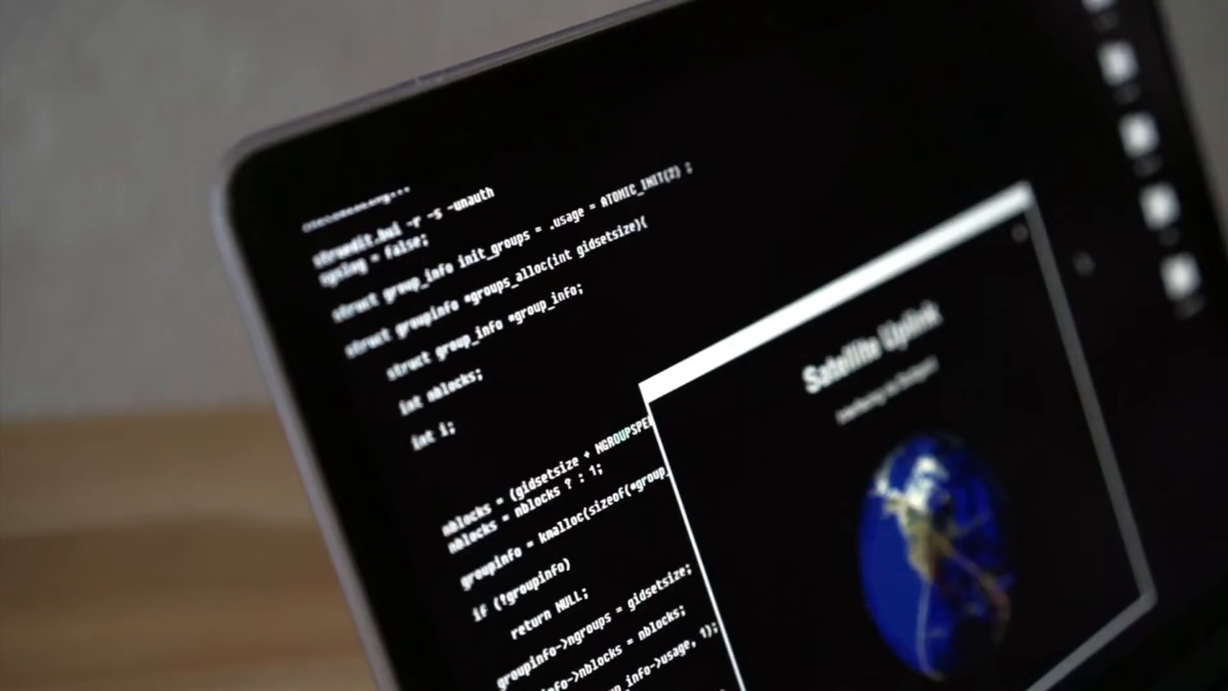
{"action": "scroll", "scroll_direction": "down", "scroll_amount": 3}
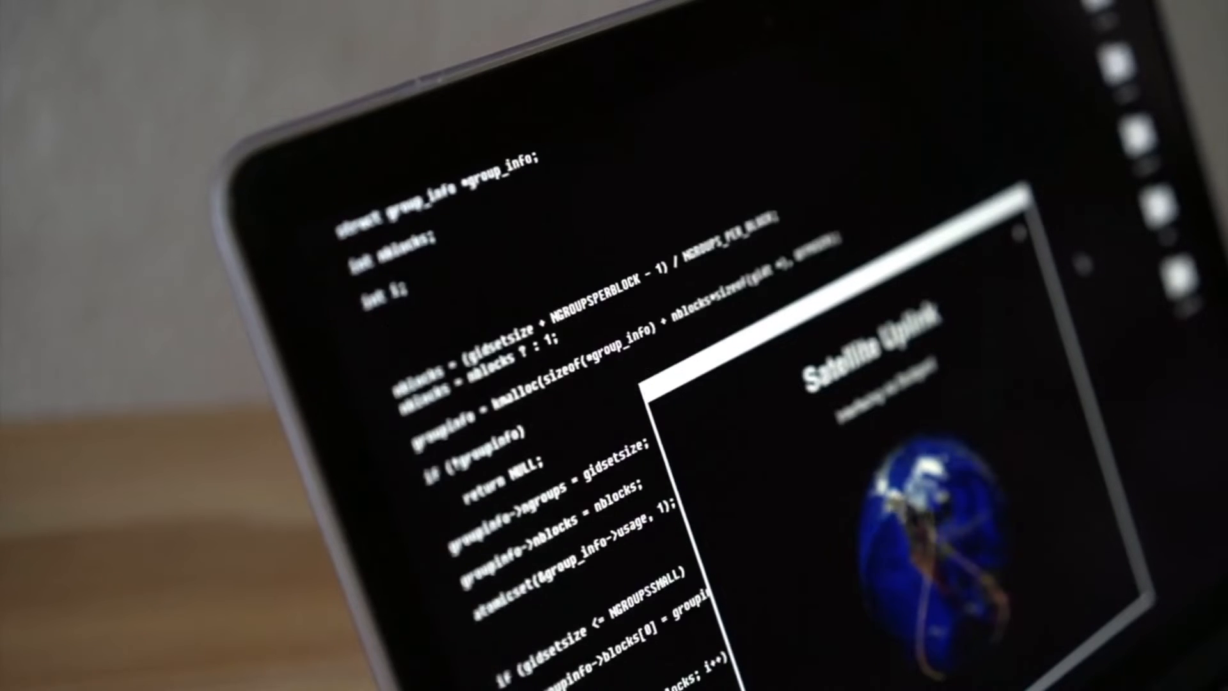
{"action": "scroll", "scroll_direction": "down", "scroll_amount": 3}
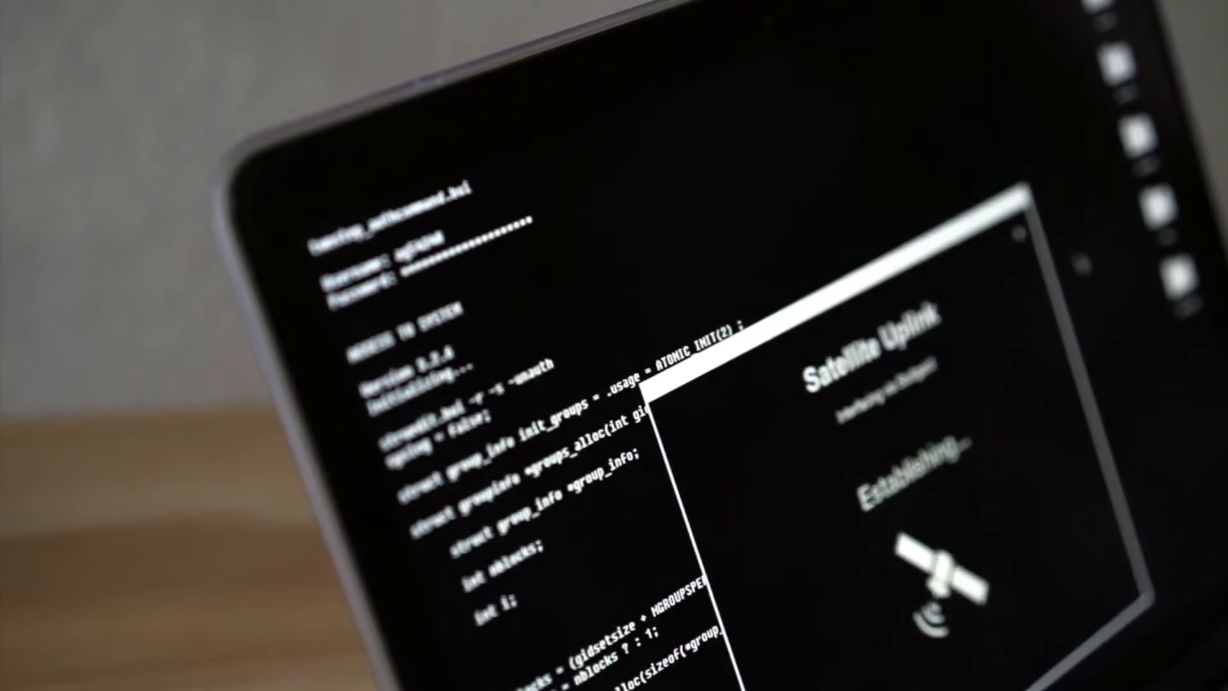
{"action": "scroll", "scroll_direction": "down", "scroll_amount": 3}
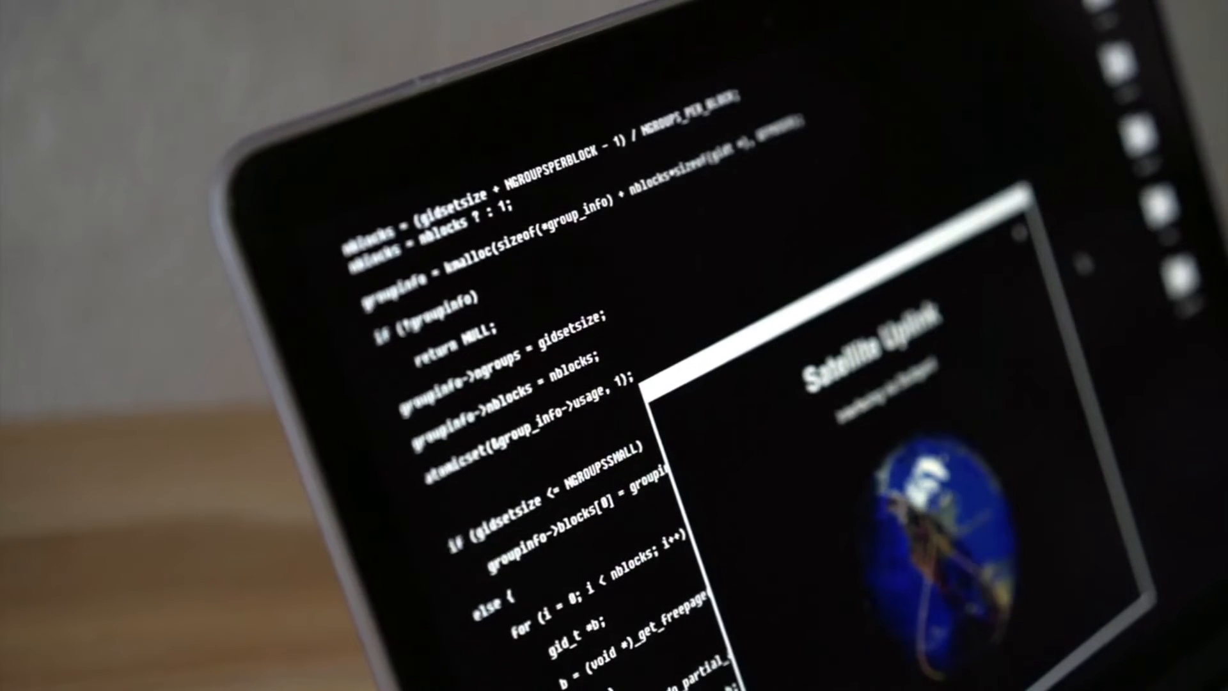
{"action": "scroll", "scroll_direction": "down", "scroll_amount": 3}
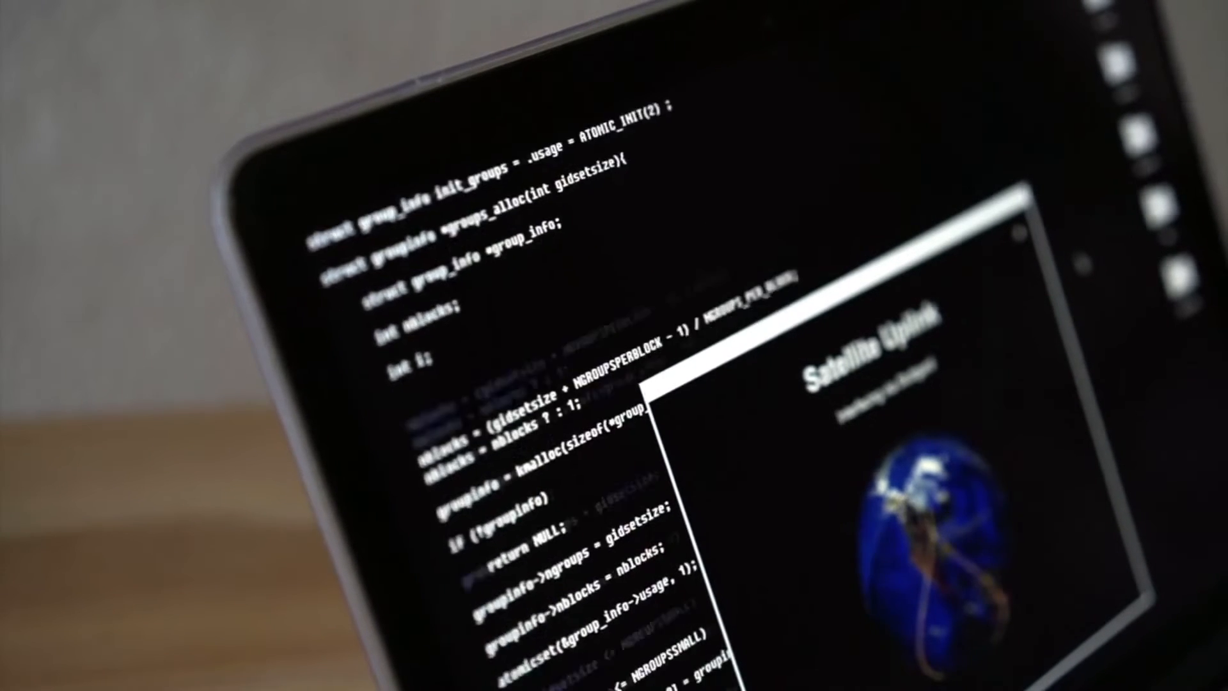
{"action": "scroll", "scroll_direction": "down", "scroll_amount": 3}
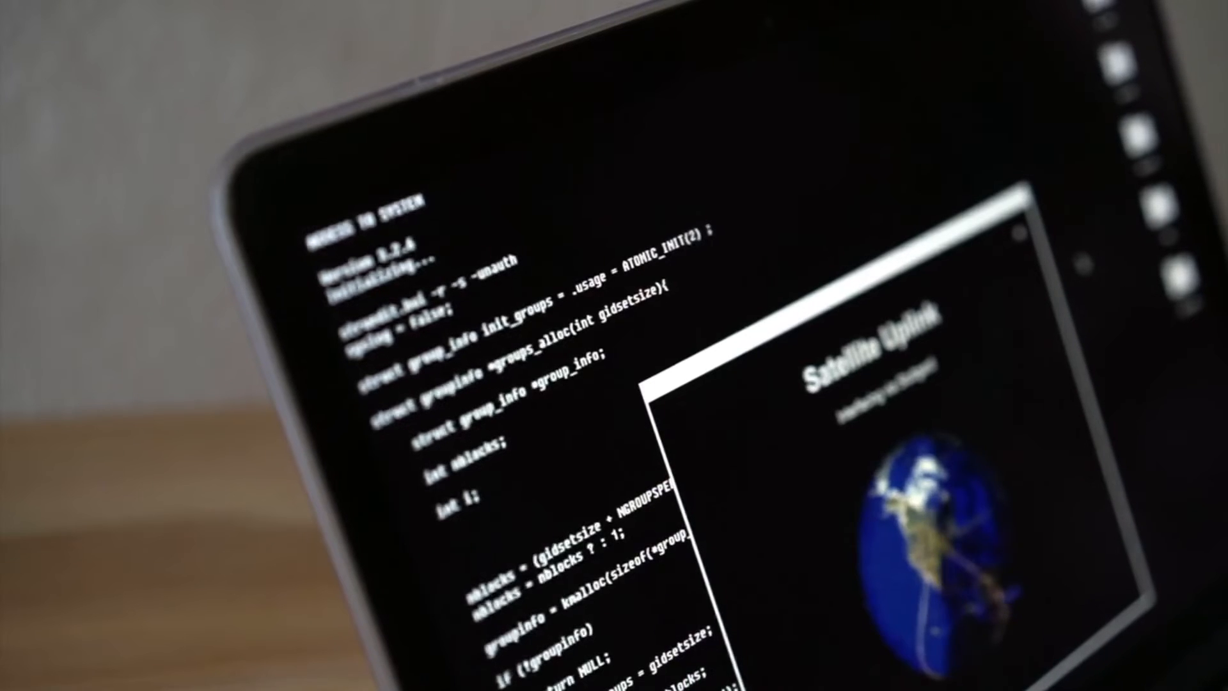
{"action": "scroll", "scroll_direction": "down", "scroll_amount": 3}
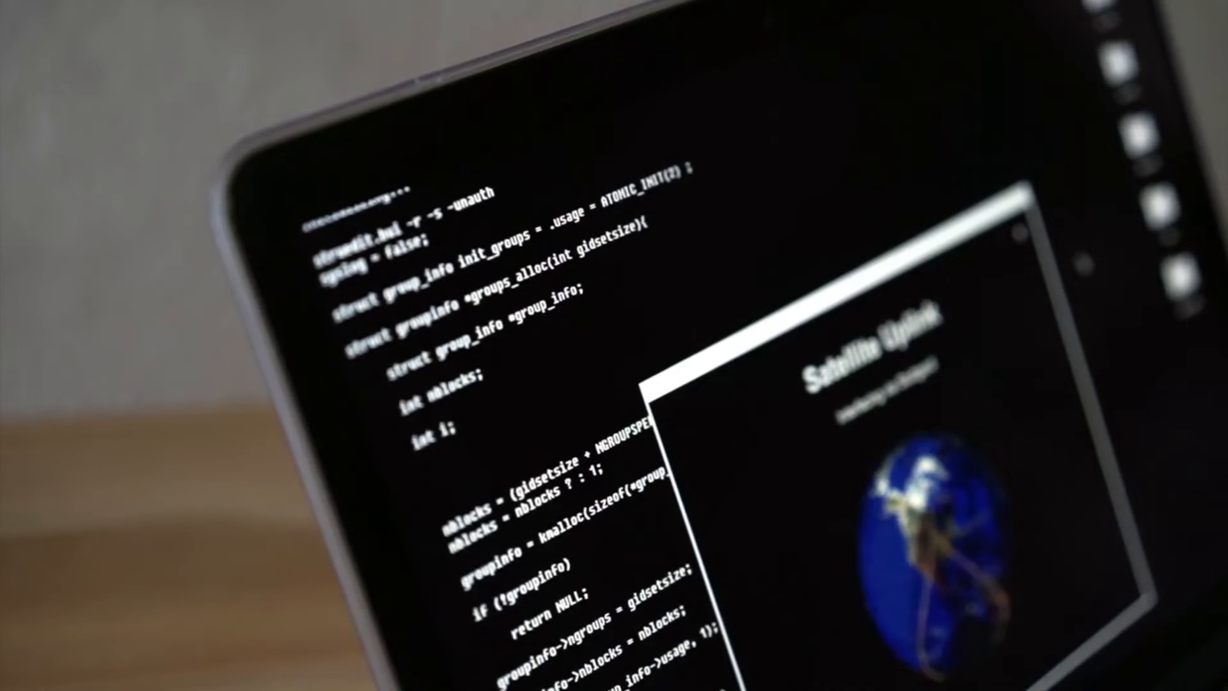
{"action": "scroll", "scroll_direction": "down", "scroll_amount": 3}
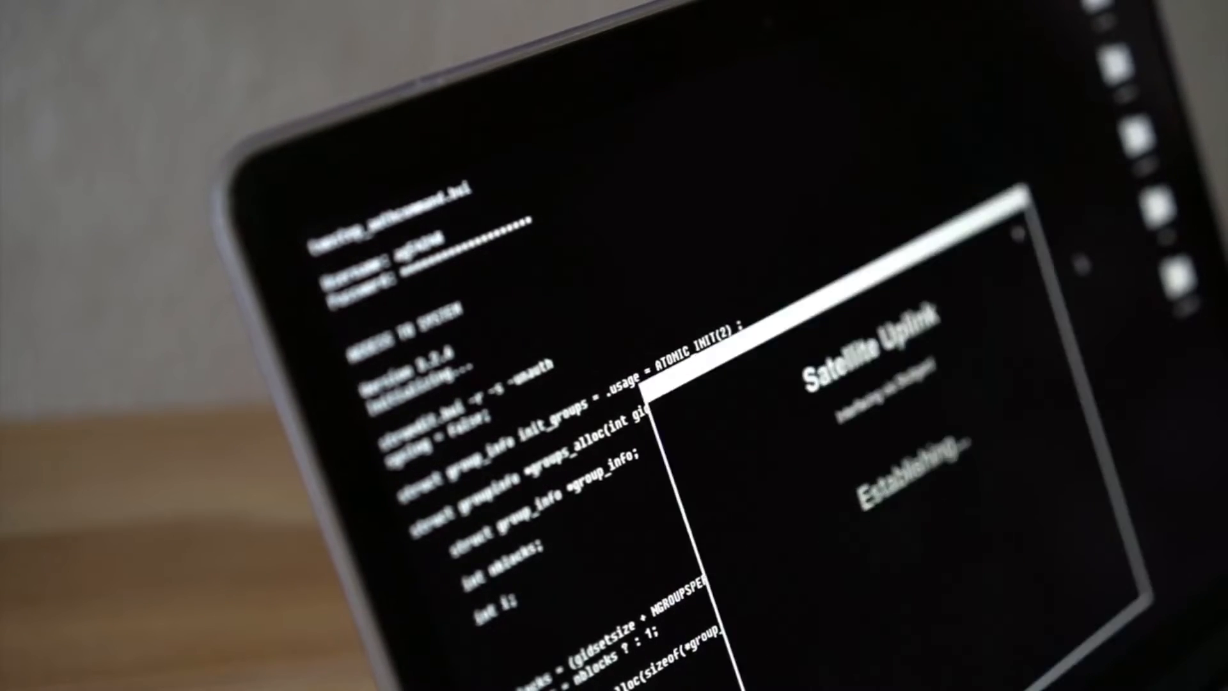
{"action": "scroll", "scroll_direction": "down", "scroll_amount": 3}
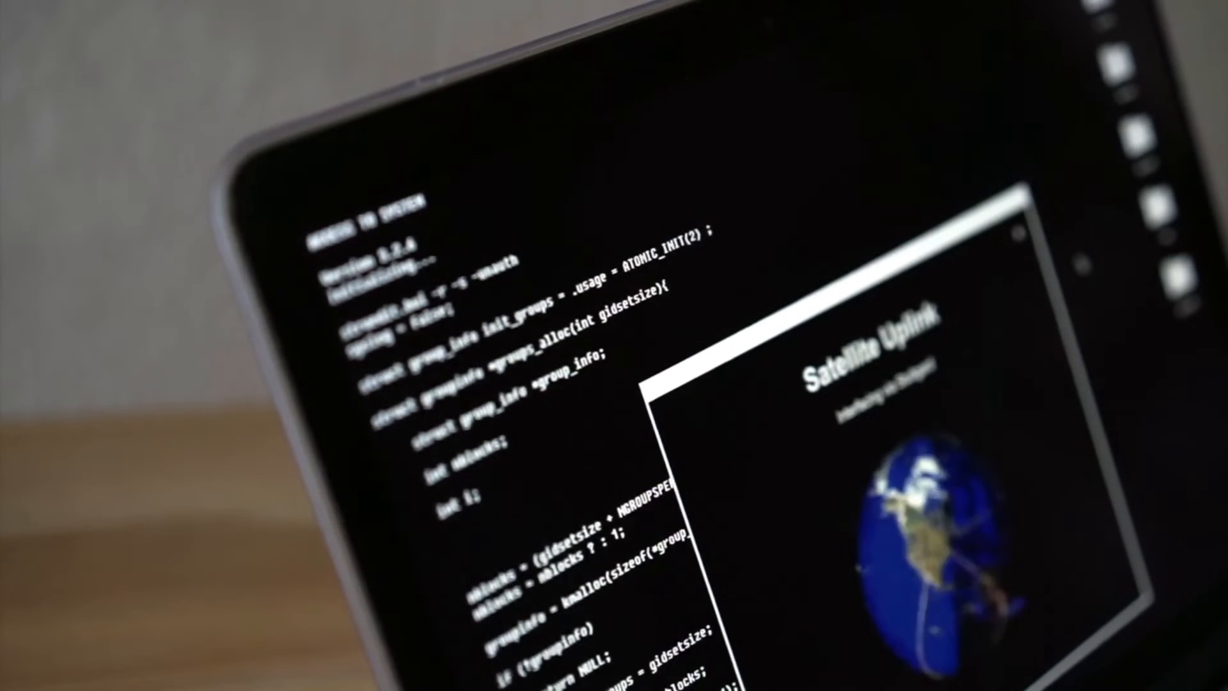
{"action": "scroll", "scroll_direction": "down", "scroll_amount": 3}
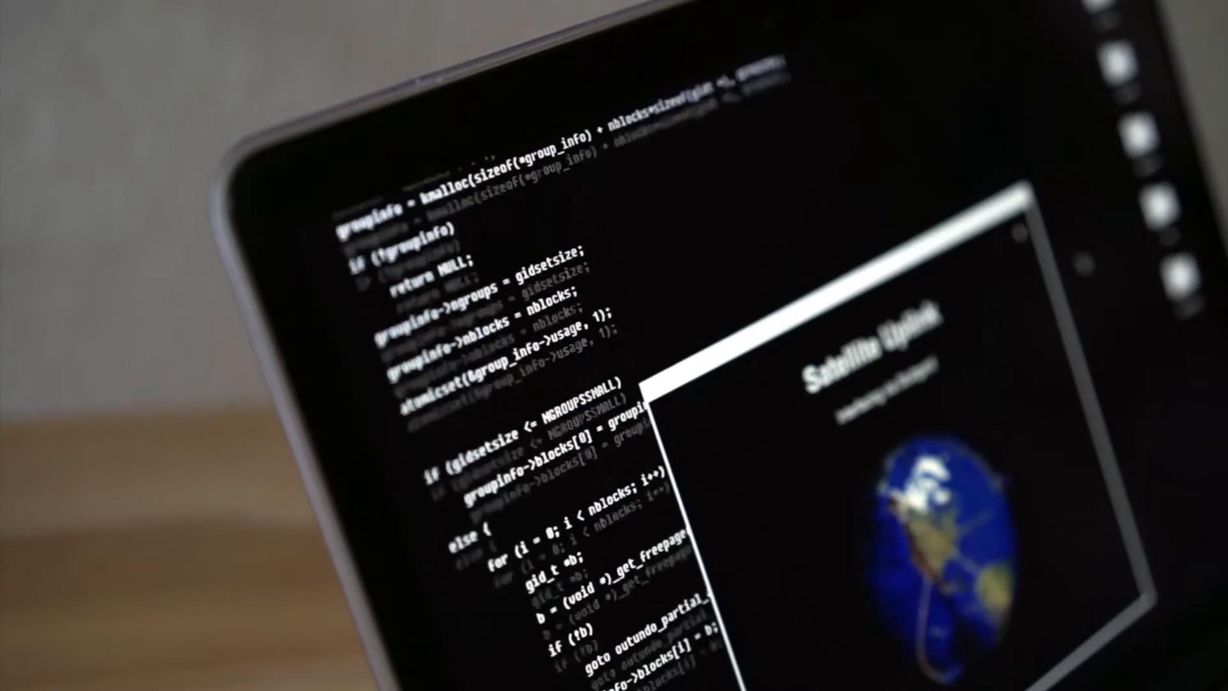
{"action": "scroll", "scroll_direction": "down", "scroll_amount": 3}
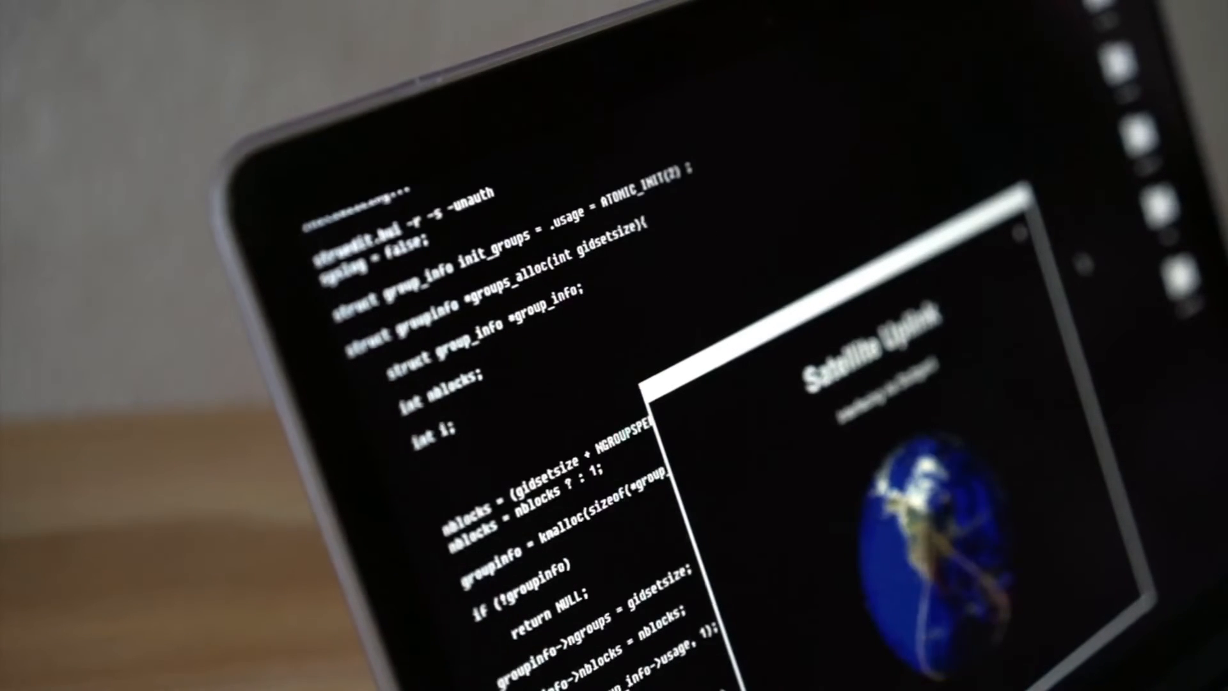
{"action": "scroll", "scroll_direction": "down", "scroll_amount": 3}
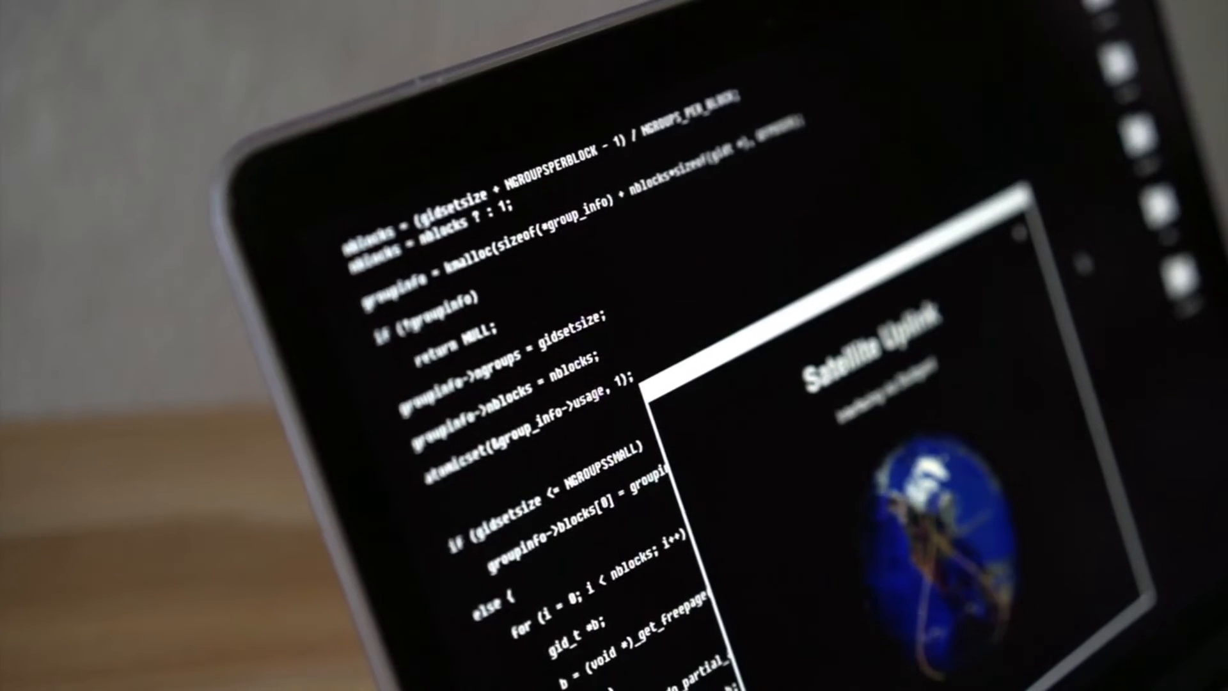
{"action": "scroll", "scroll_direction": "down", "scroll_amount": 3}
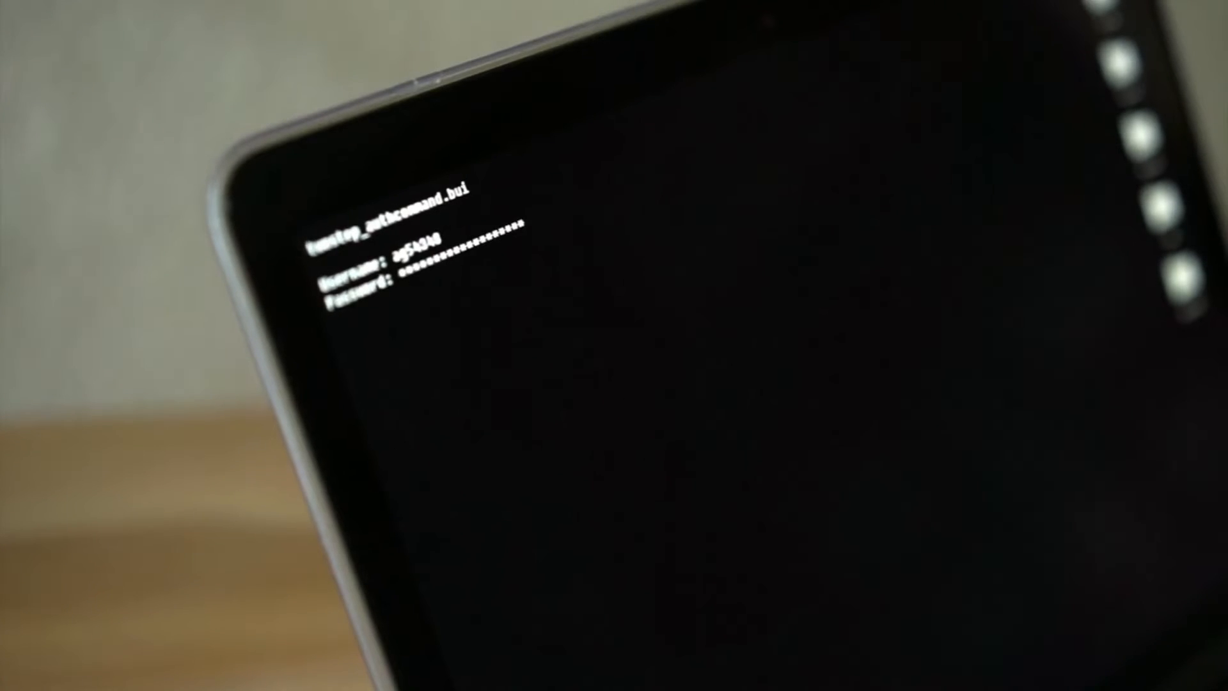
{"action": "key", "text": "enter"}
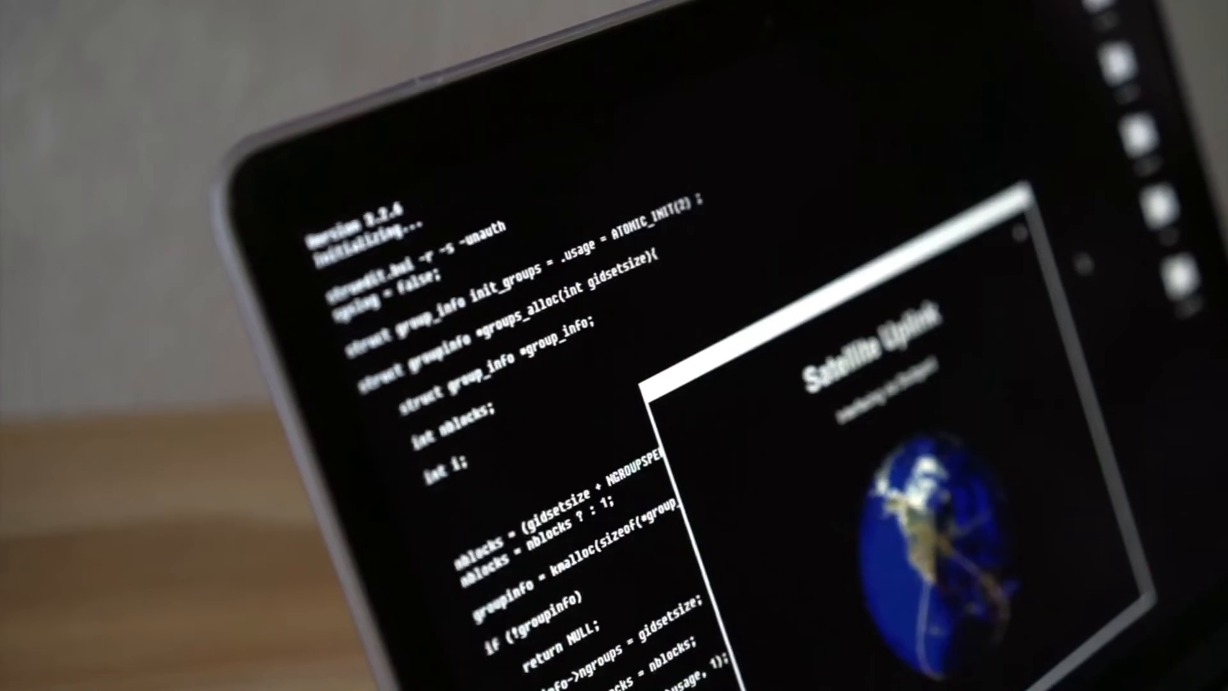
{"action": "scroll", "scroll_direction": "down", "scroll_amount": 3}
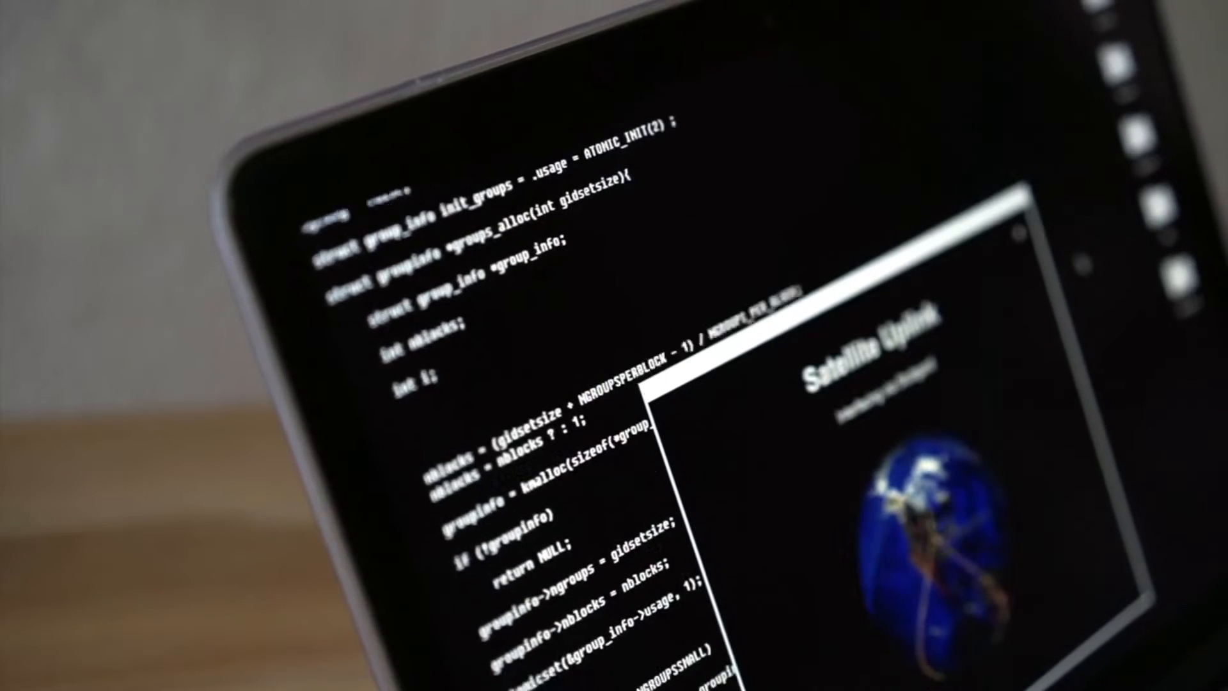
{"action": "scroll", "scroll_direction": "down", "scroll_amount": 3}
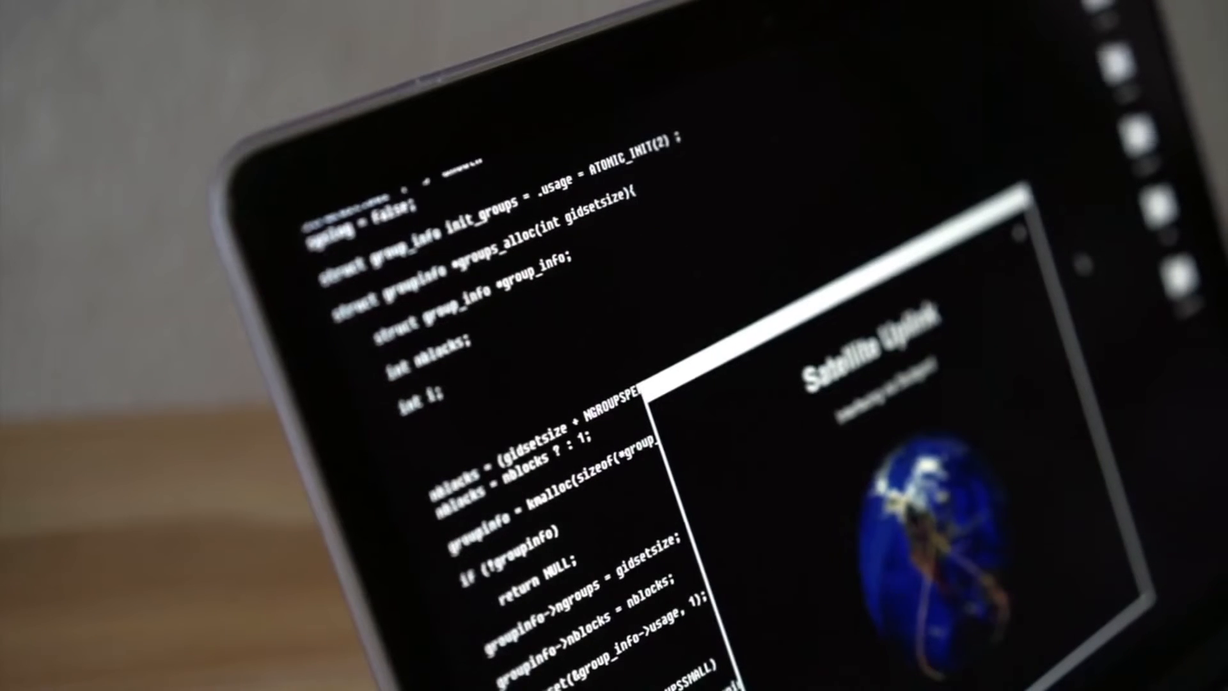
{"action": "scroll", "scroll_direction": "down", "scroll_amount": 3}
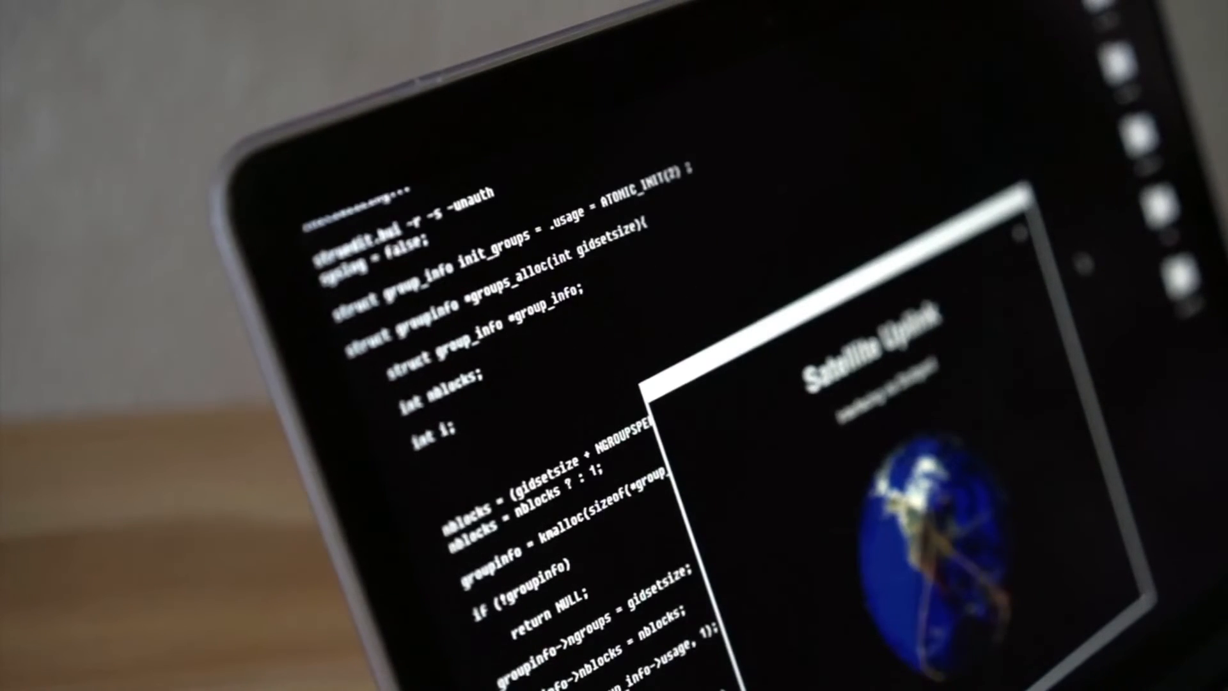
{"action": "scroll", "scroll_direction": "down", "scroll_amount": 3}
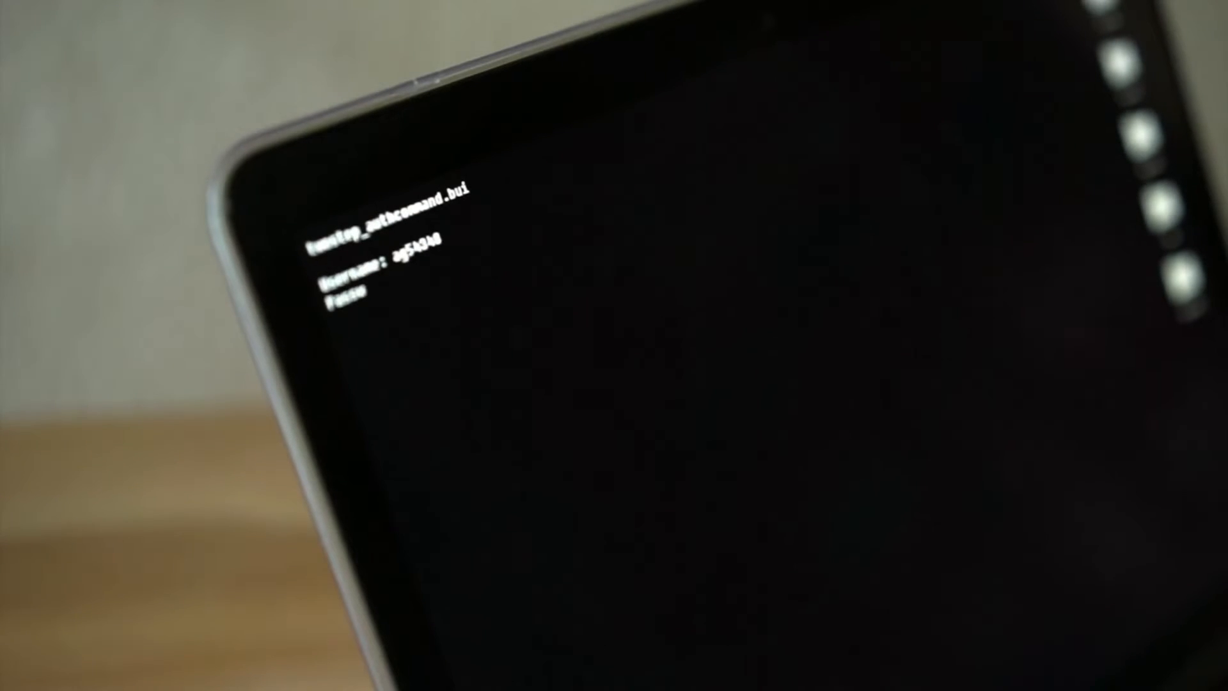
{"action": "type", "text": "password"}
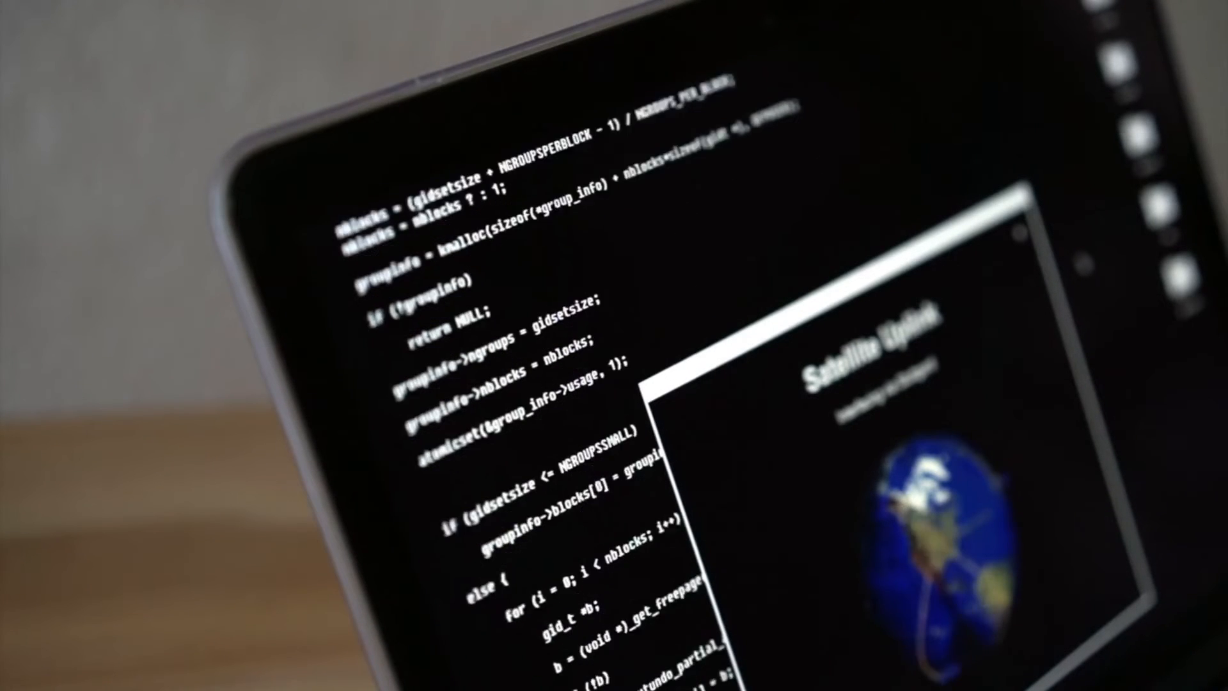
{"action": "scroll", "scroll_direction": "down", "scroll_amount": 3}
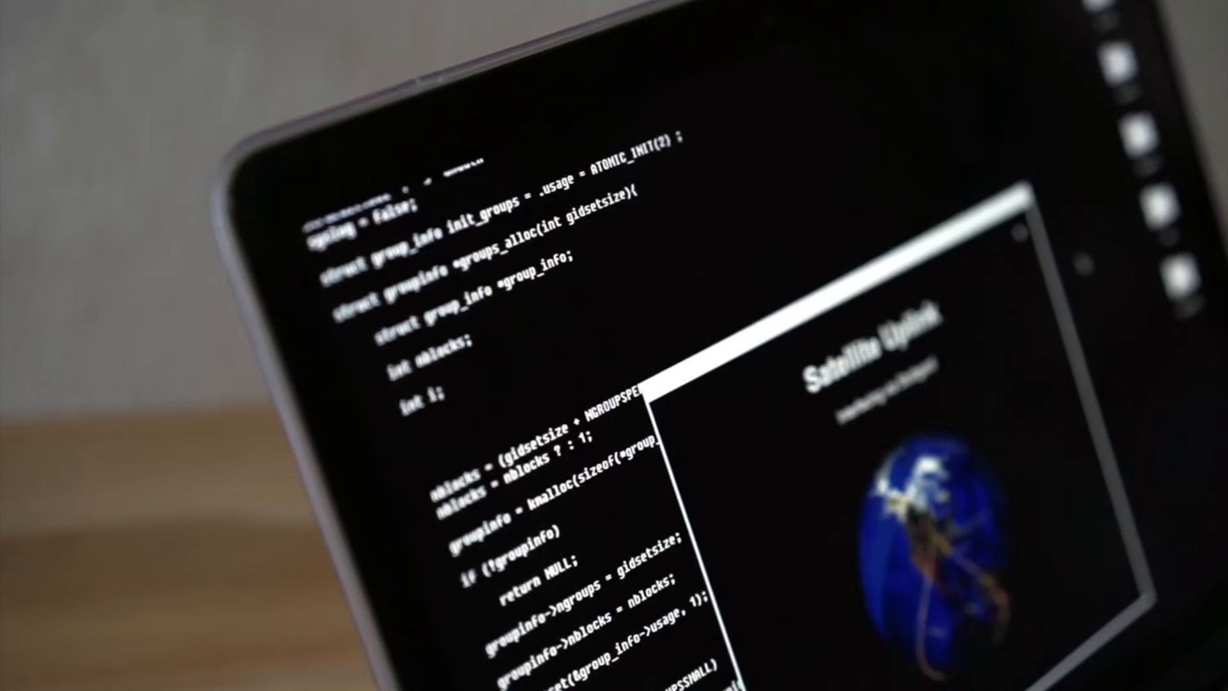
{"action": "scroll", "scroll_direction": "down", "scroll_amount": 3}
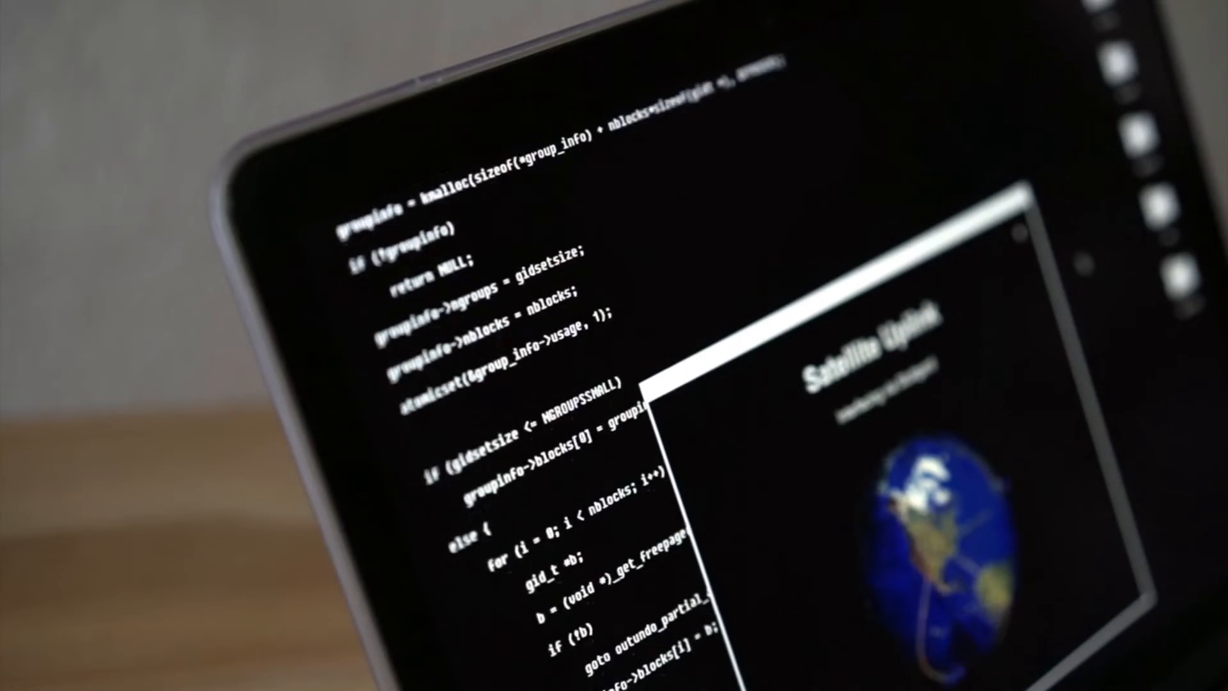
{"action": "scroll", "scroll_direction": "down", "scroll_amount": 3}
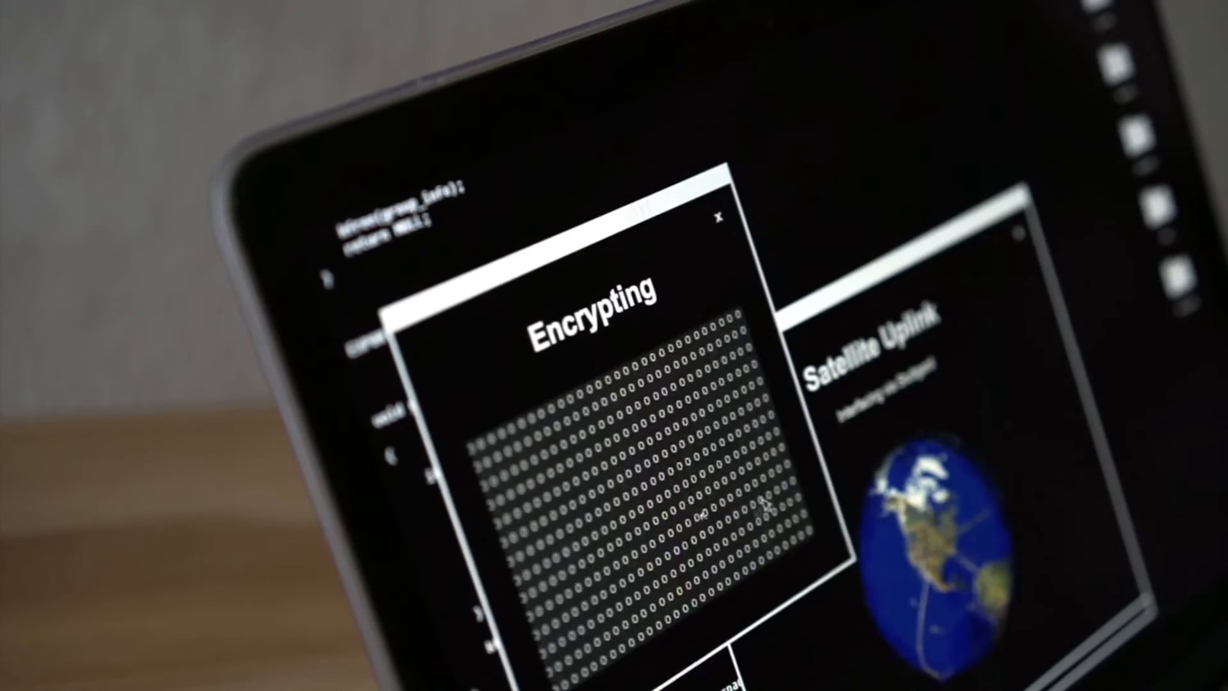
{"action": "left_click", "coordinate": [722, 221]}
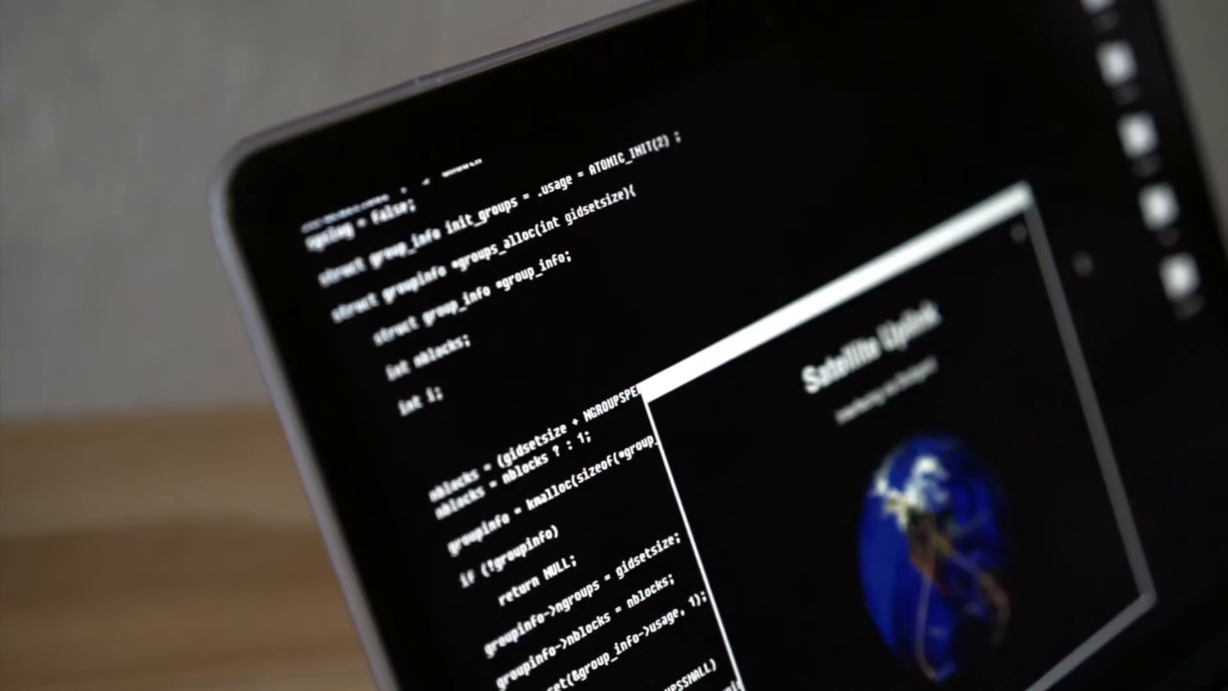
{"action": "scroll", "scroll_direction": "down", "scroll_amount": 3}
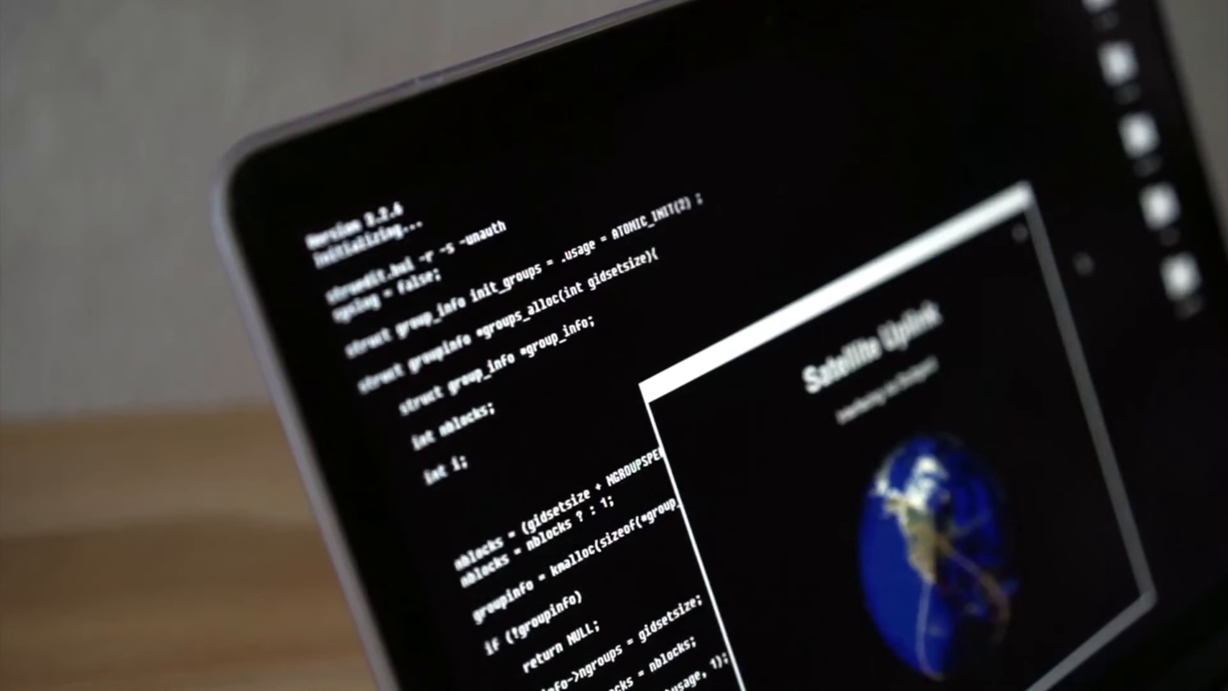
{"action": "scroll", "scroll_direction": "down", "scroll_amount": 3}
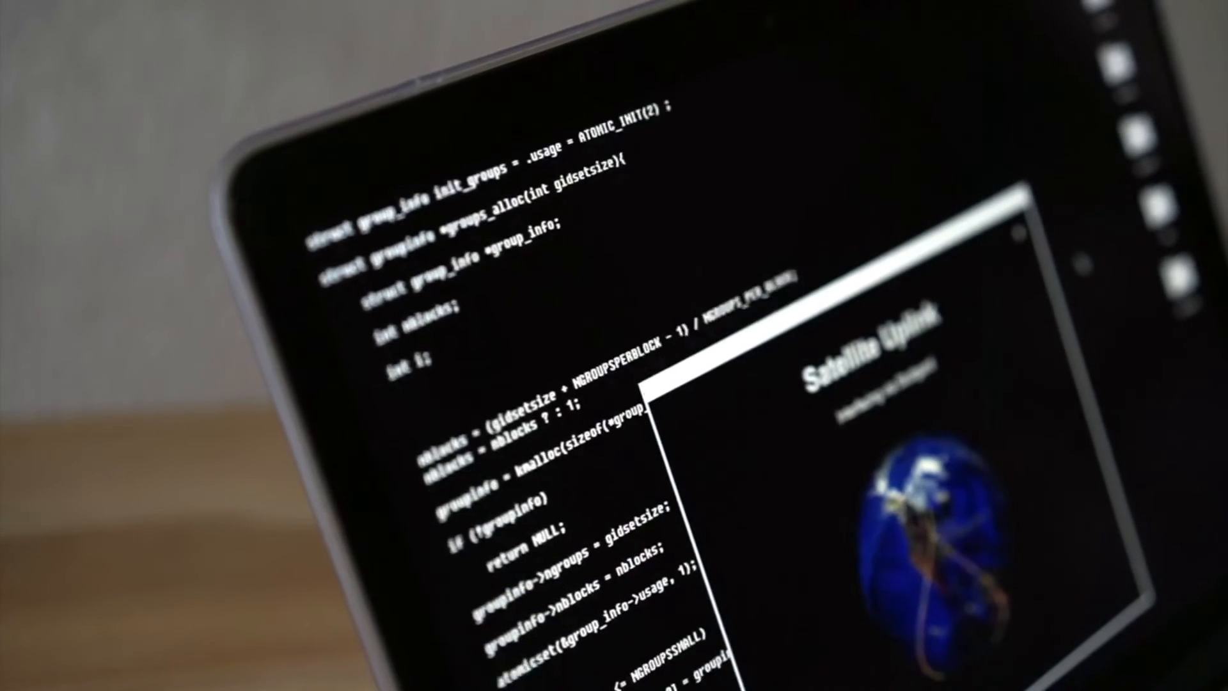
{"action": "scroll", "scroll_direction": "down", "scroll_amount": 3}
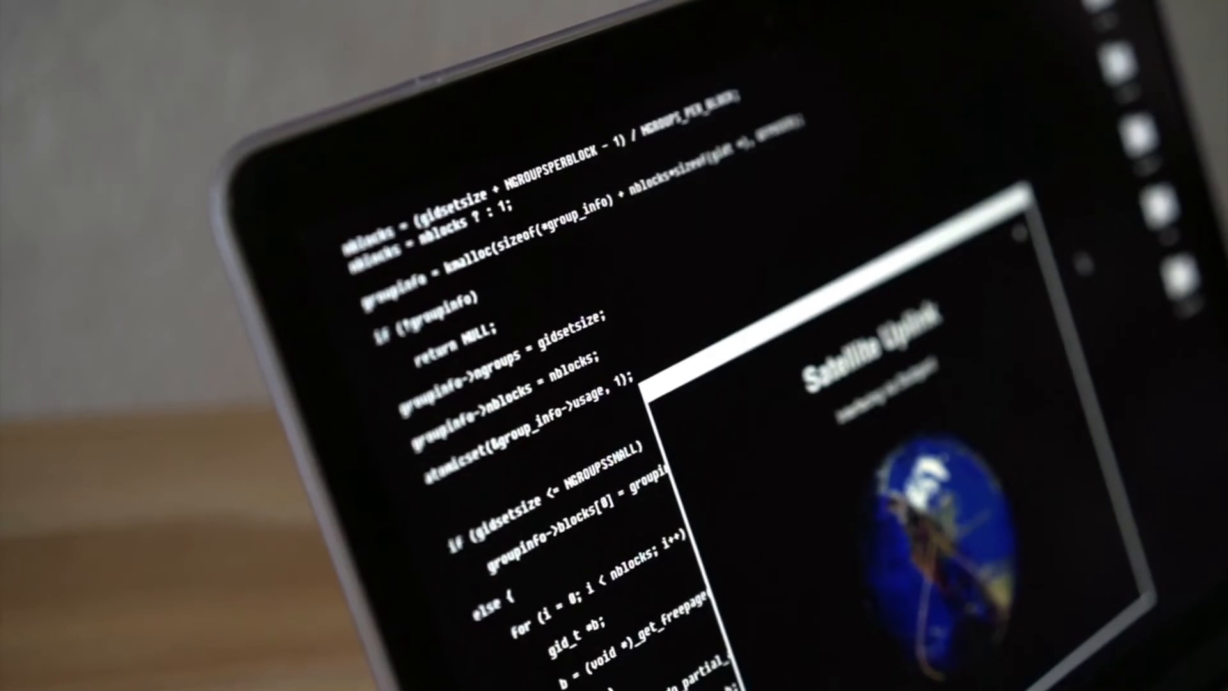
{"action": "scroll", "scroll_direction": "down", "scroll_amount": 3}
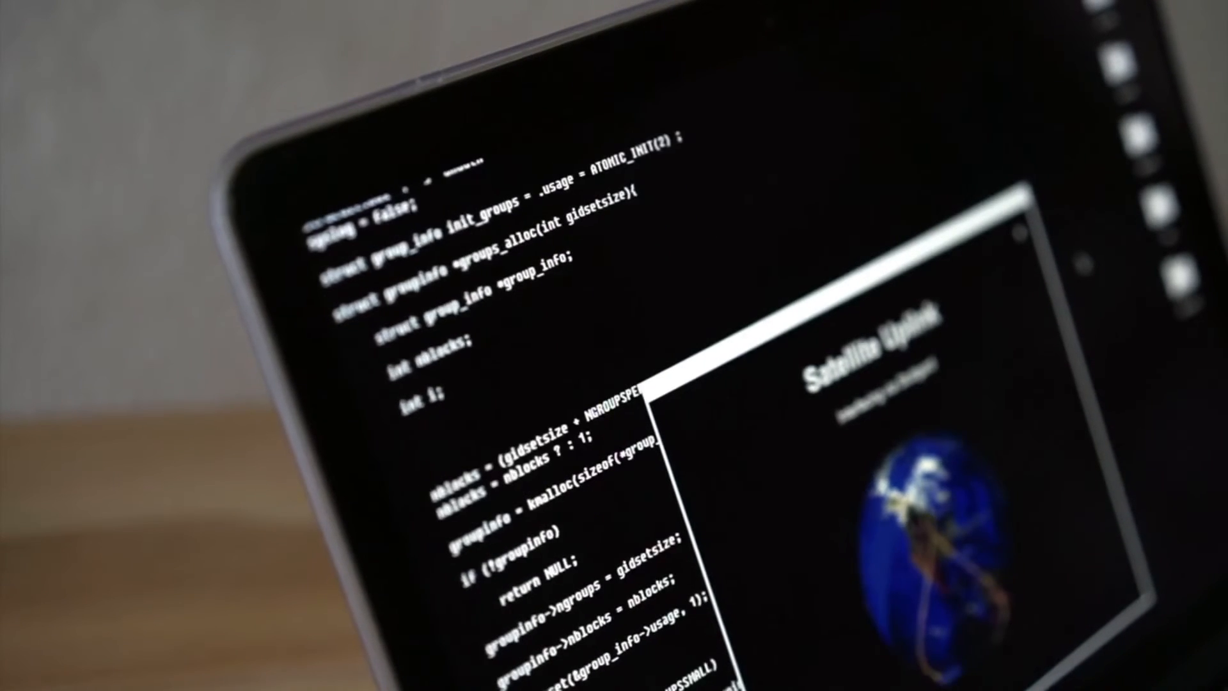
{"action": "scroll", "scroll_direction": "down", "scroll_amount": 3}
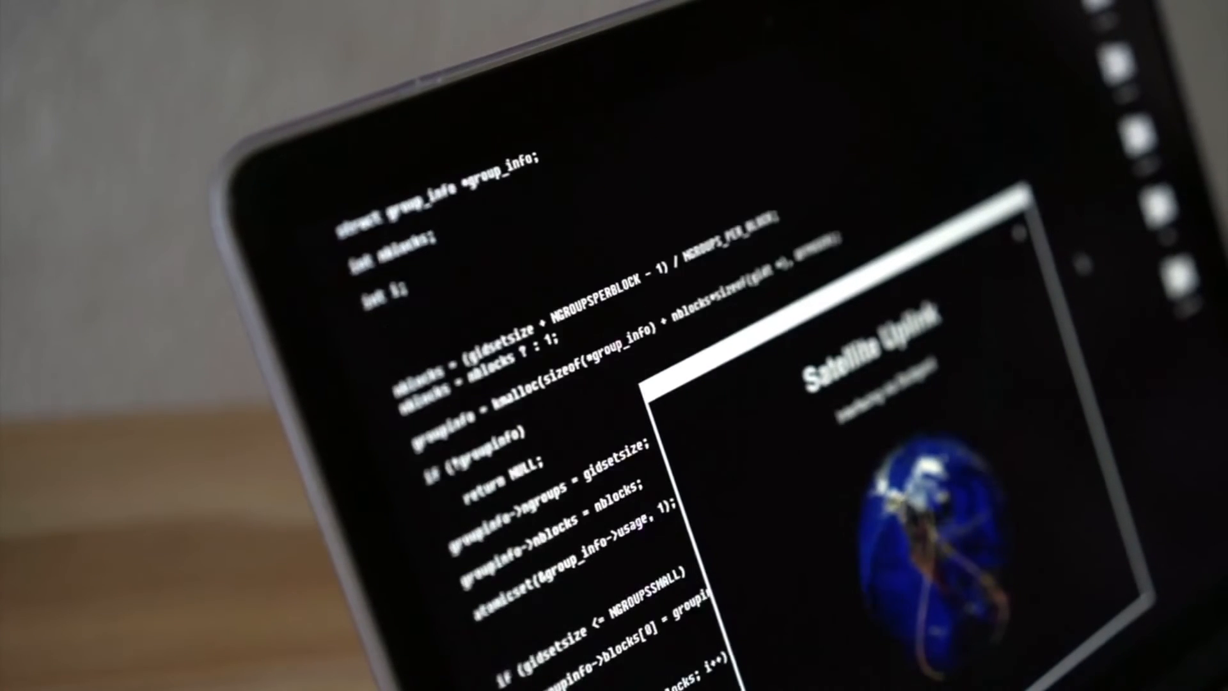
{"action": "scroll", "scroll_direction": "down", "scroll_amount": 3}
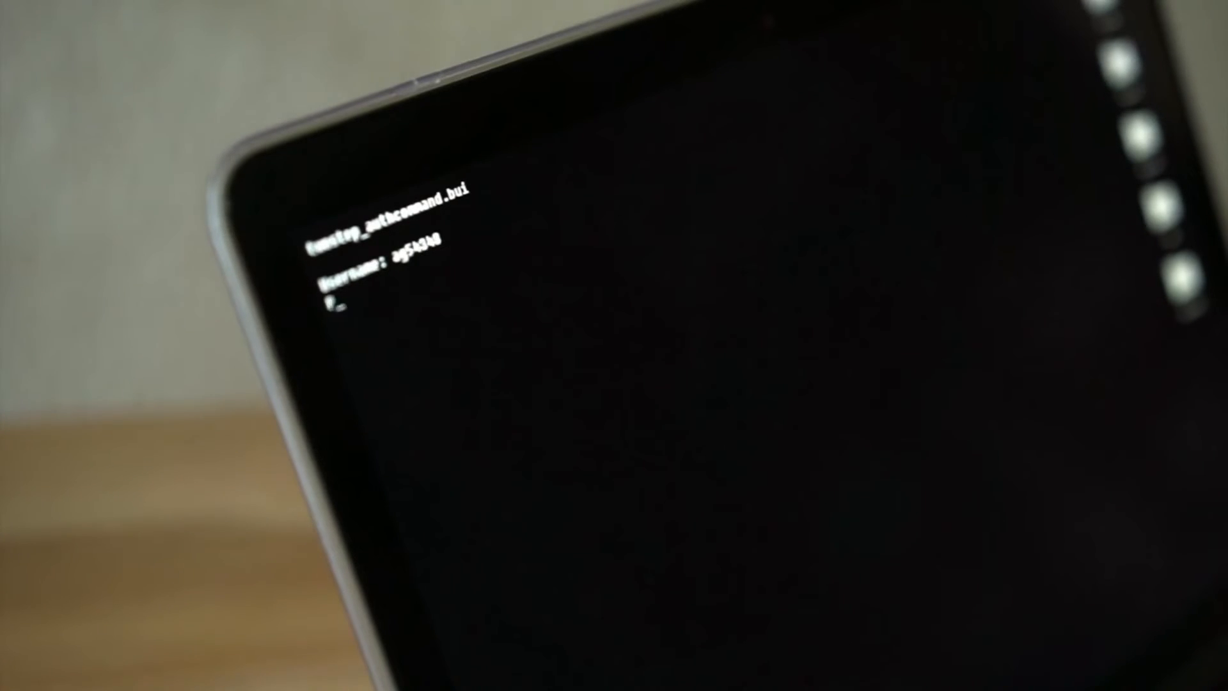
{"action": "type", "text": "password"}
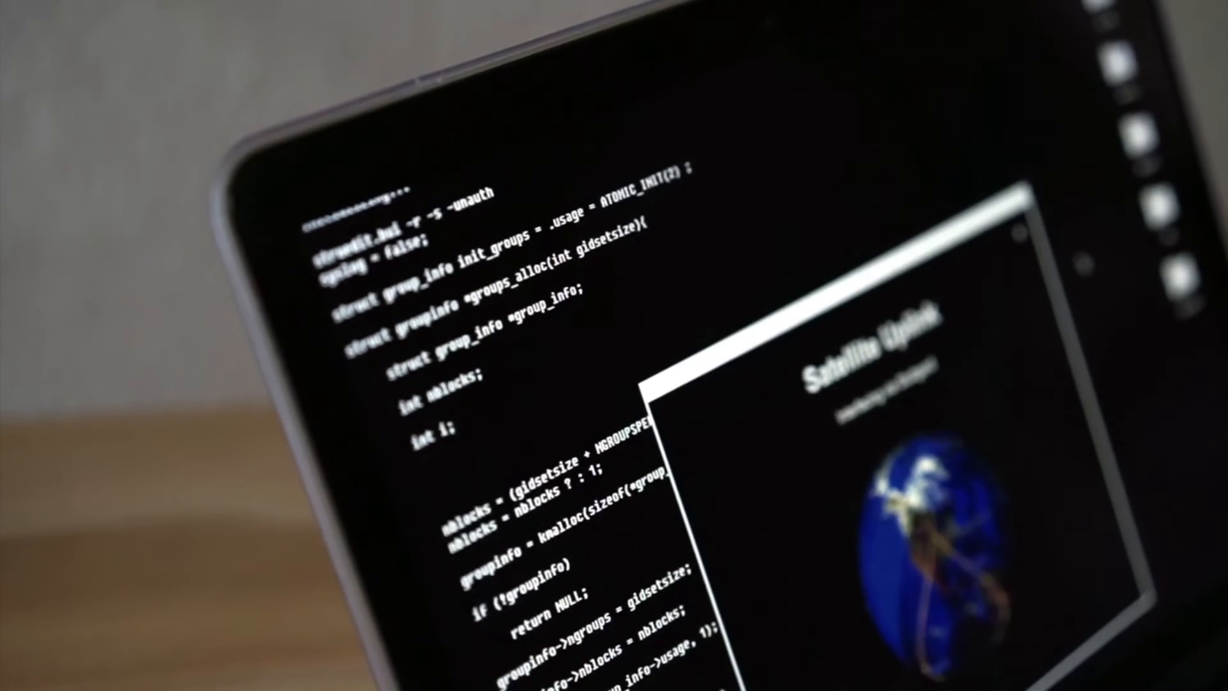
{"action": "scroll", "scroll_direction": "down", "scroll_amount": 3}
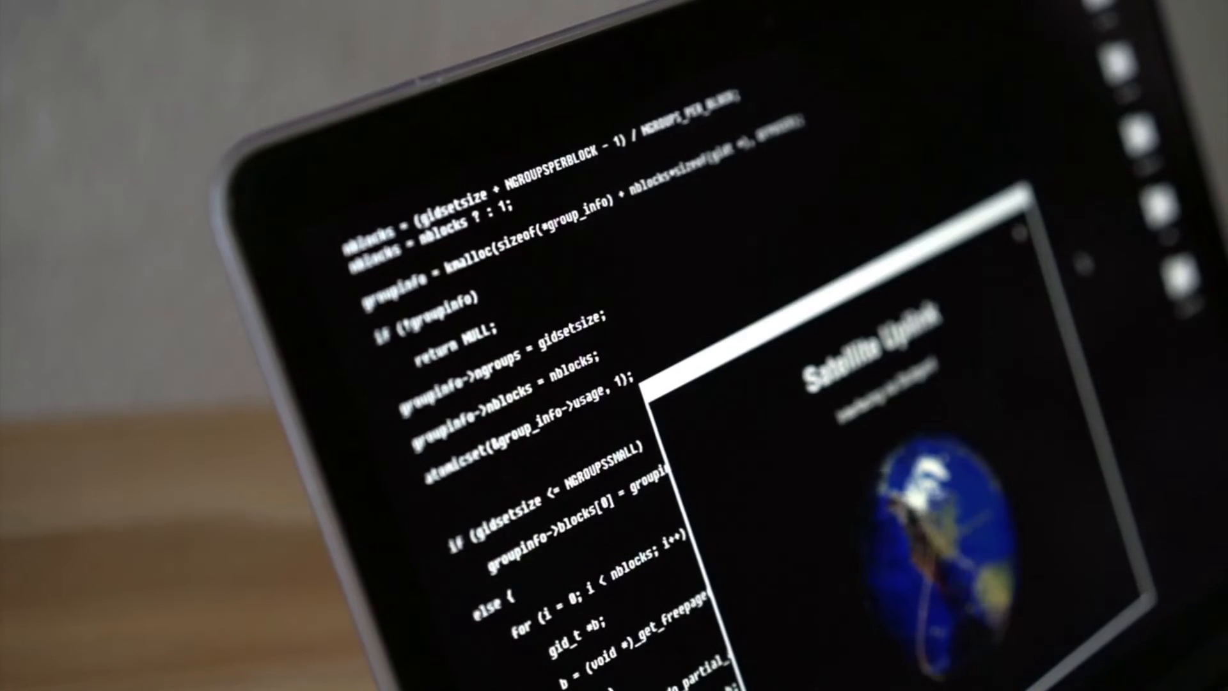
{"action": "scroll", "scroll_direction": "down", "scroll_amount": 3}
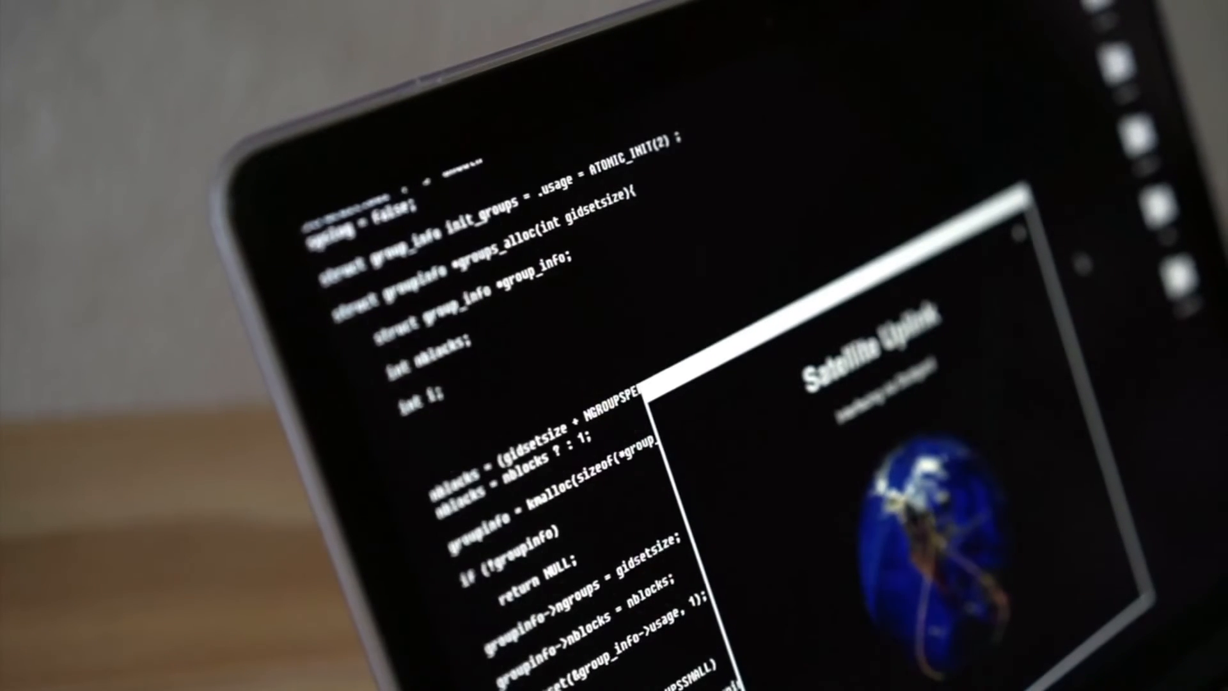
{"action": "scroll", "scroll_direction": "down", "scroll_amount": 3}
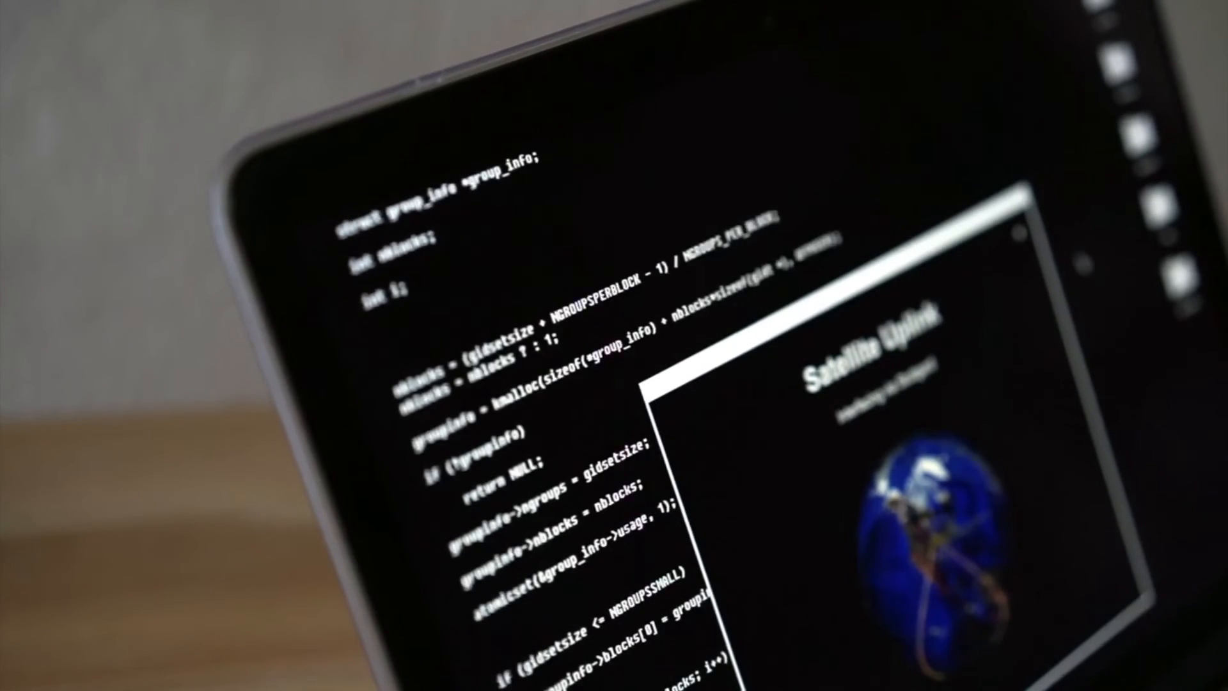
{"action": "scroll", "scroll_direction": "down", "scroll_amount": 3}
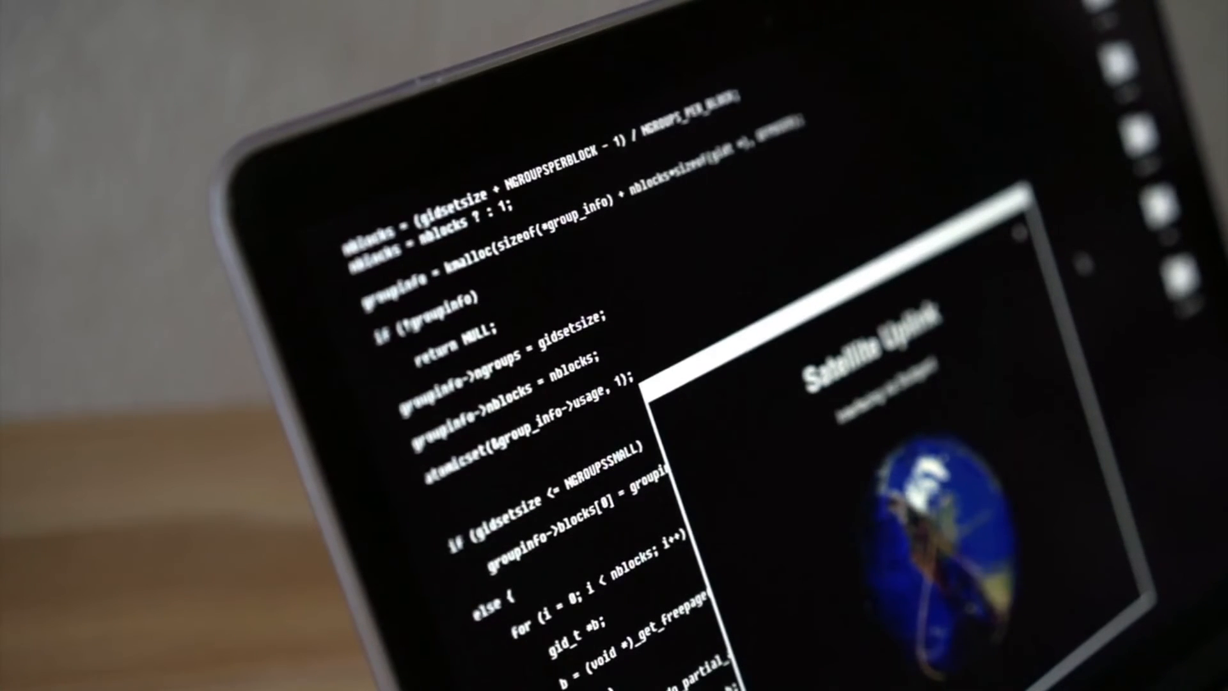
{"action": "scroll", "scroll_direction": "down", "scroll_amount": 3}
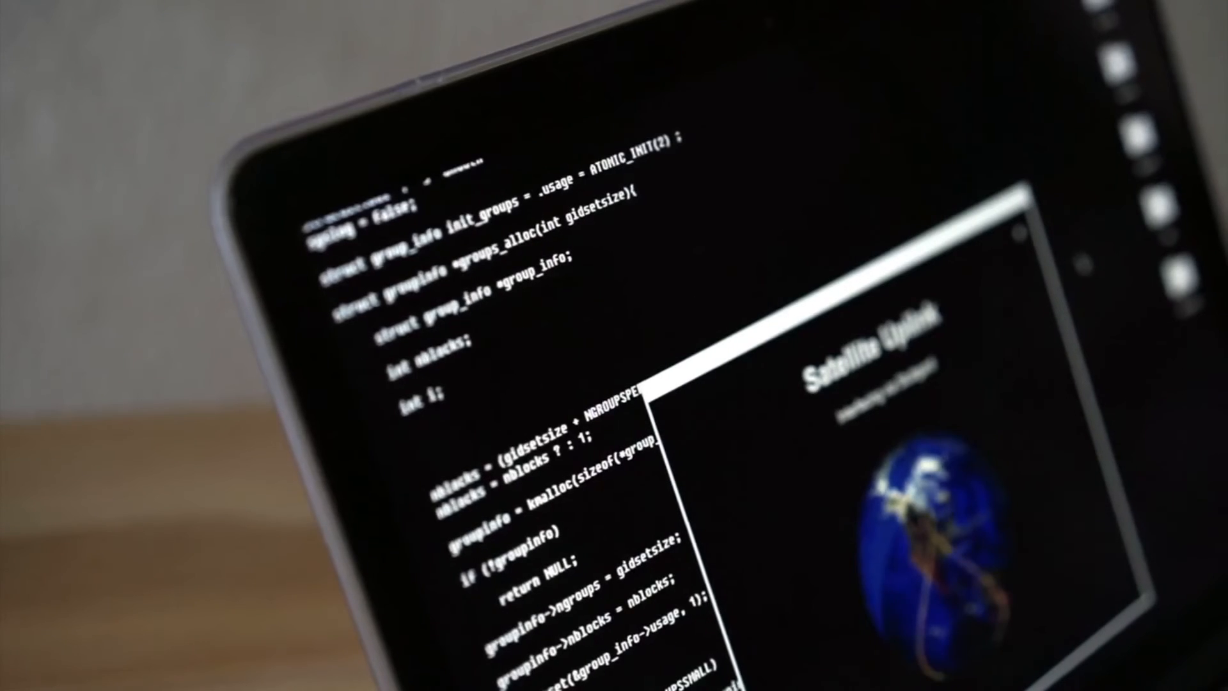
{"action": "scroll", "scroll_direction": "down", "scroll_amount": 3}
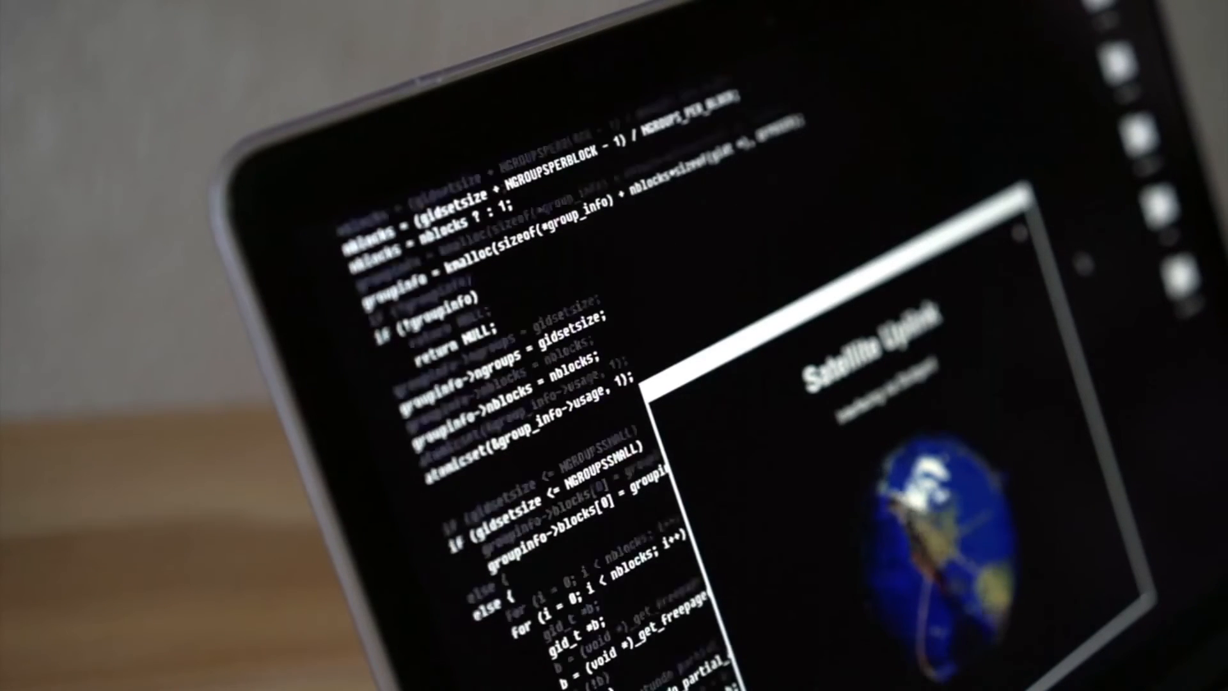
{"action": "scroll", "scroll_direction": "down", "scroll_amount": 3}
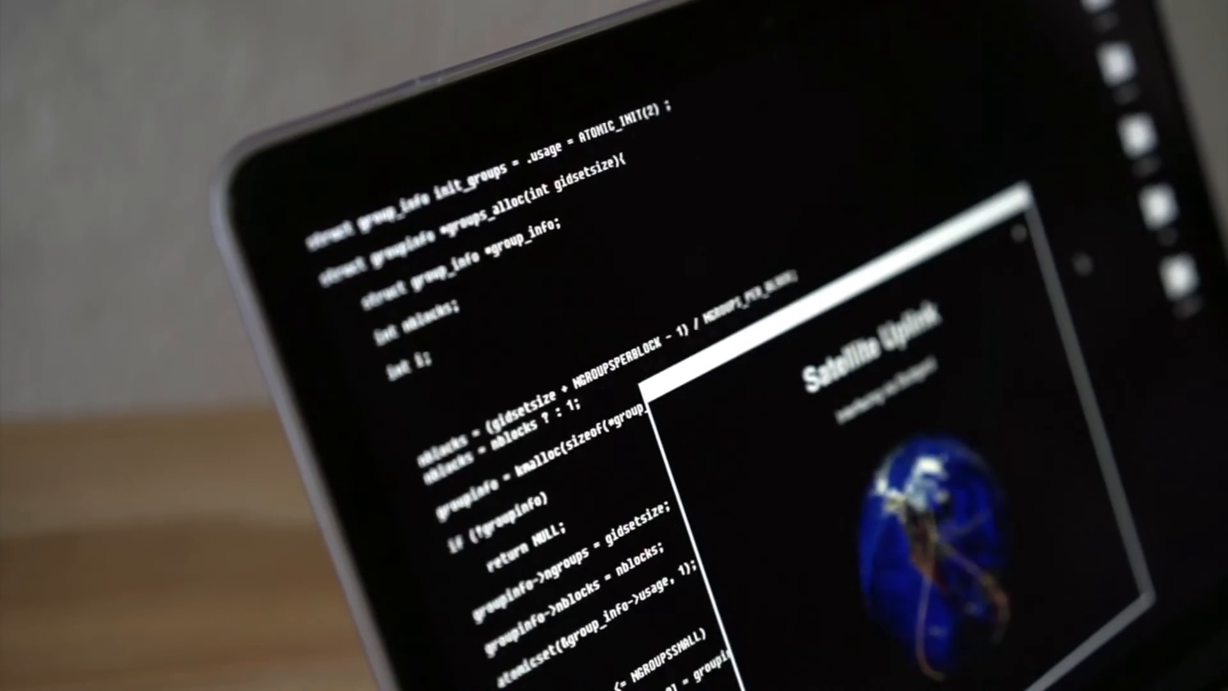
{"action": "scroll", "scroll_direction": "down", "scroll_amount": 3}
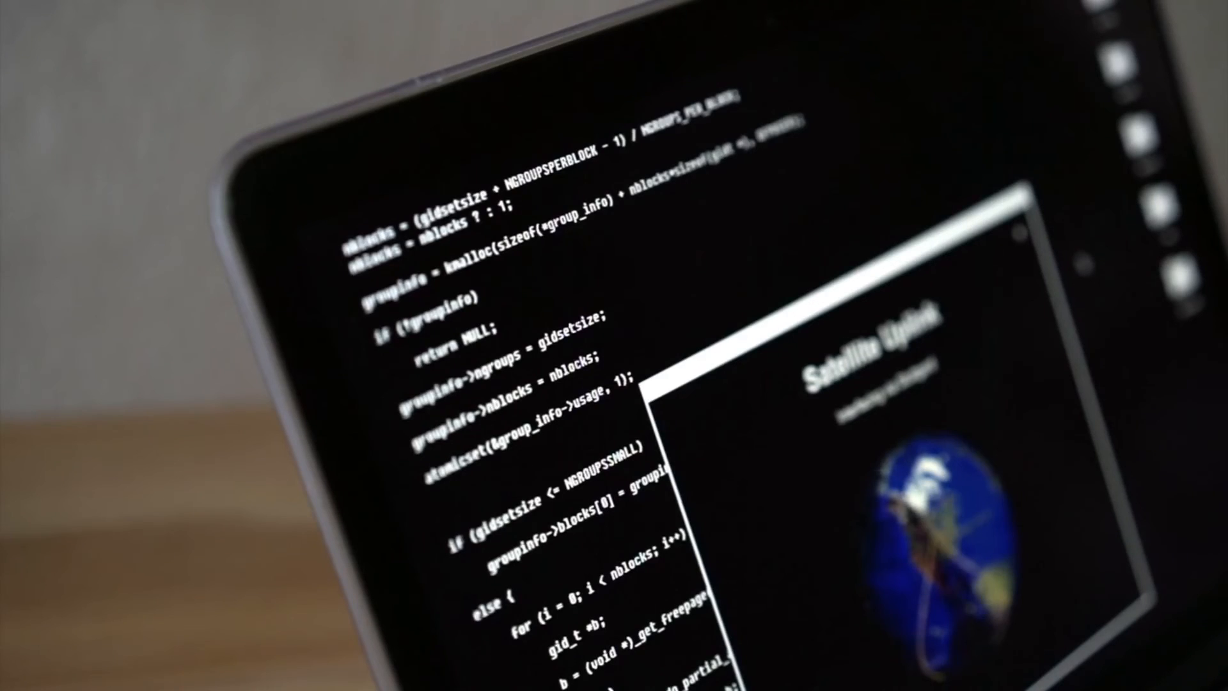
{"action": "scroll", "scroll_direction": "down", "scroll_amount": 3}
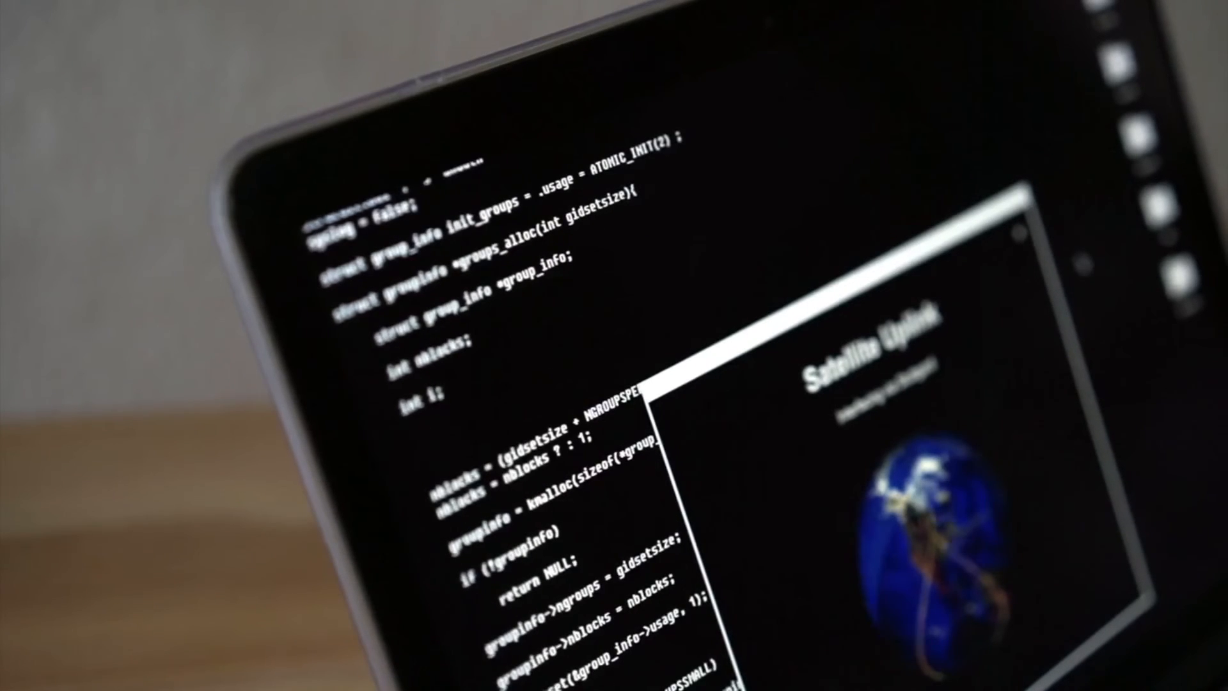
{"action": "scroll", "scroll_direction": "down", "scroll_amount": 3}
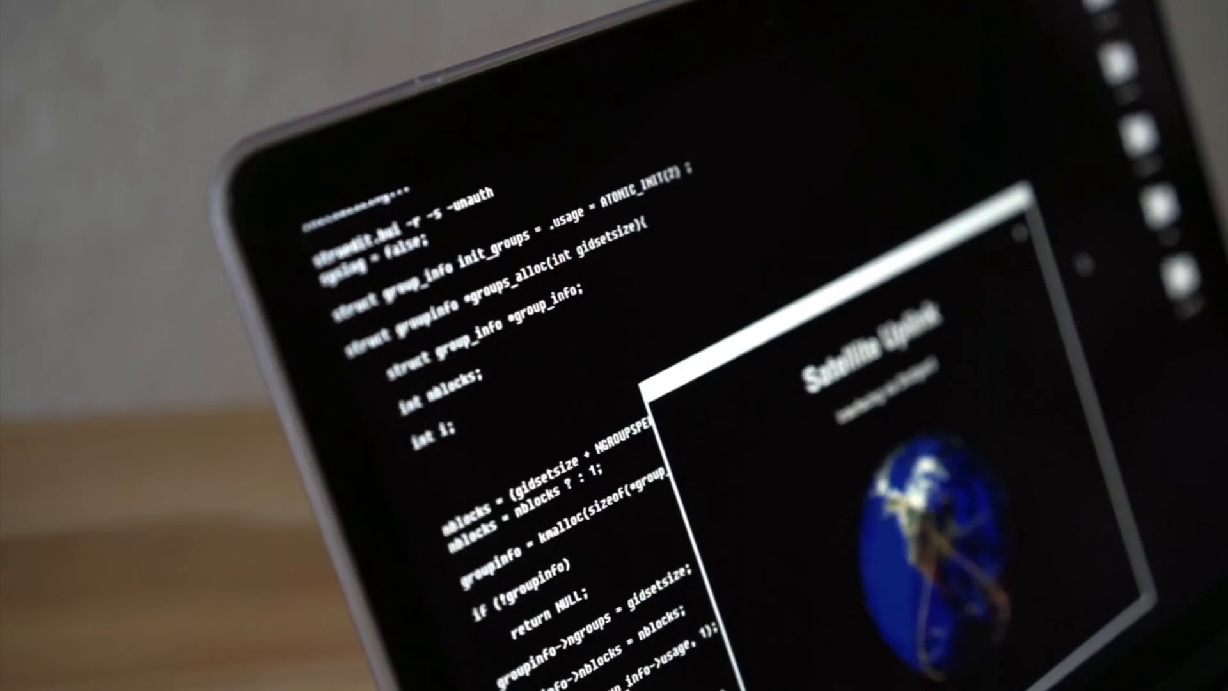
{"action": "scroll", "scroll_direction": "down", "scroll_amount": 3}
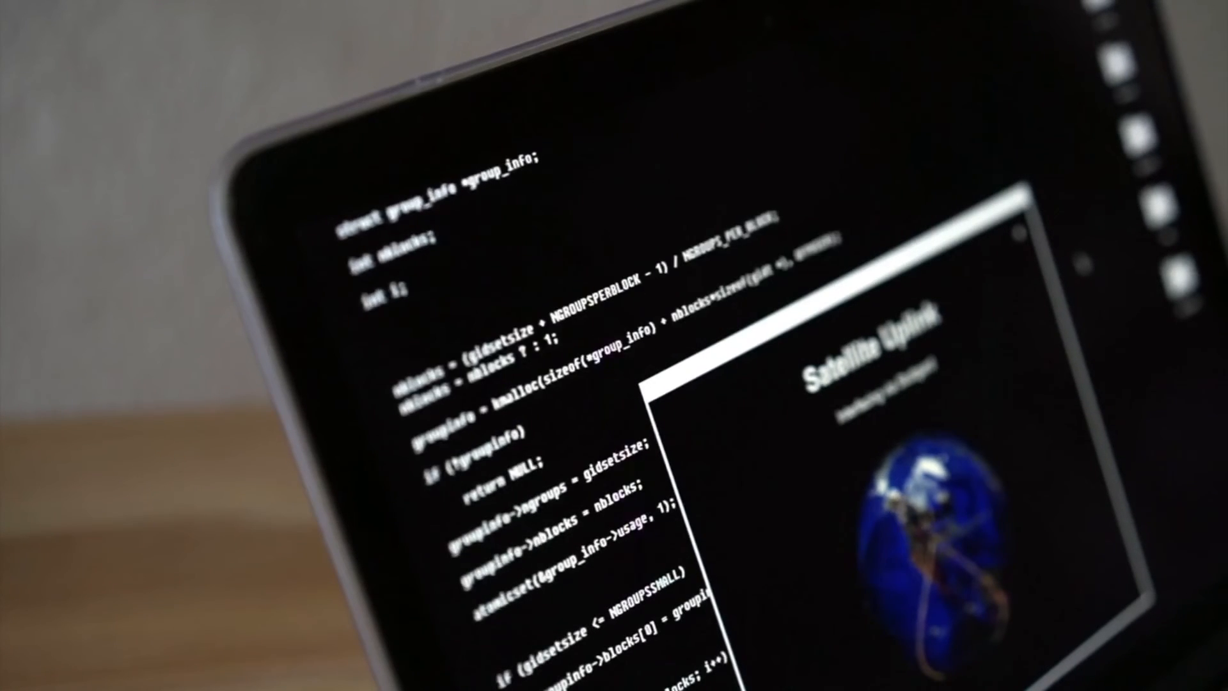
{"action": "scroll", "scroll_direction": "down", "scroll_amount": 3}
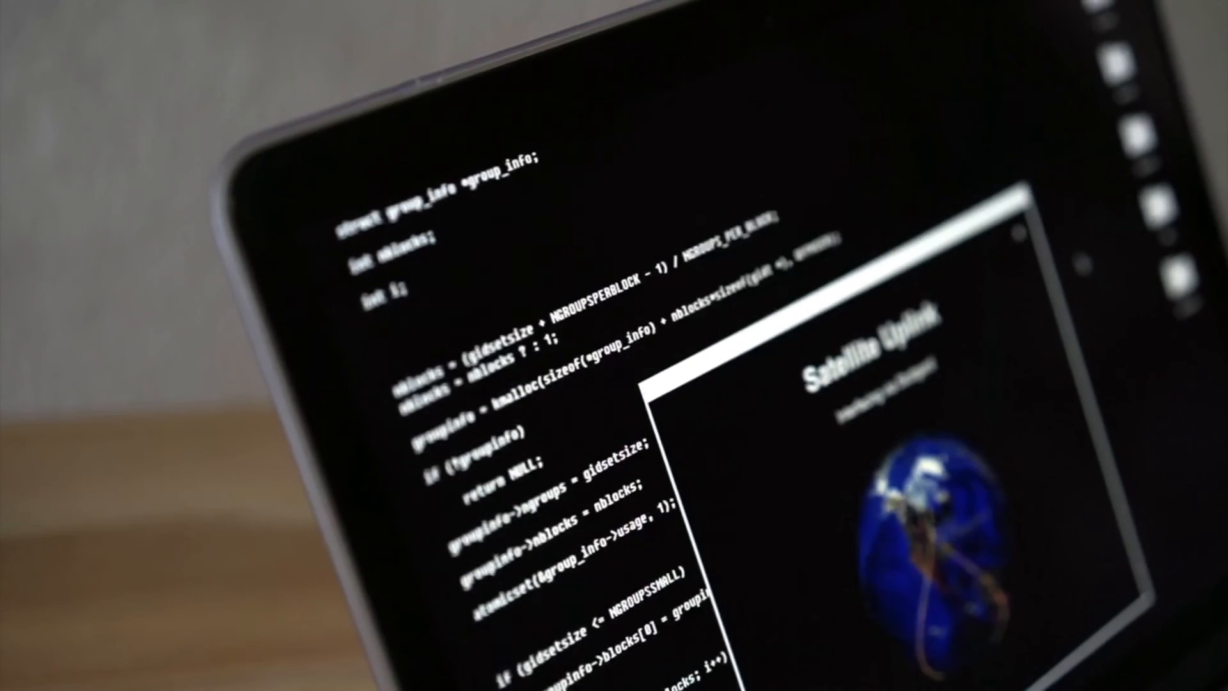
{"action": "scroll", "scroll_direction": "down", "scroll_amount": 3}
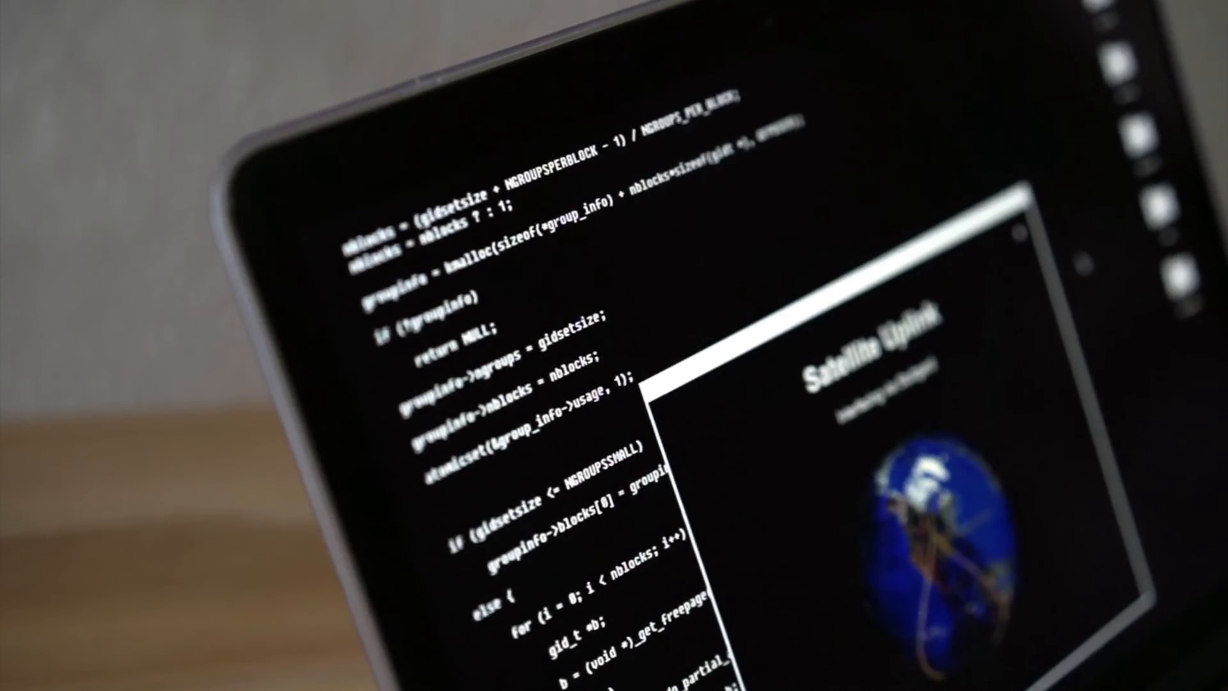